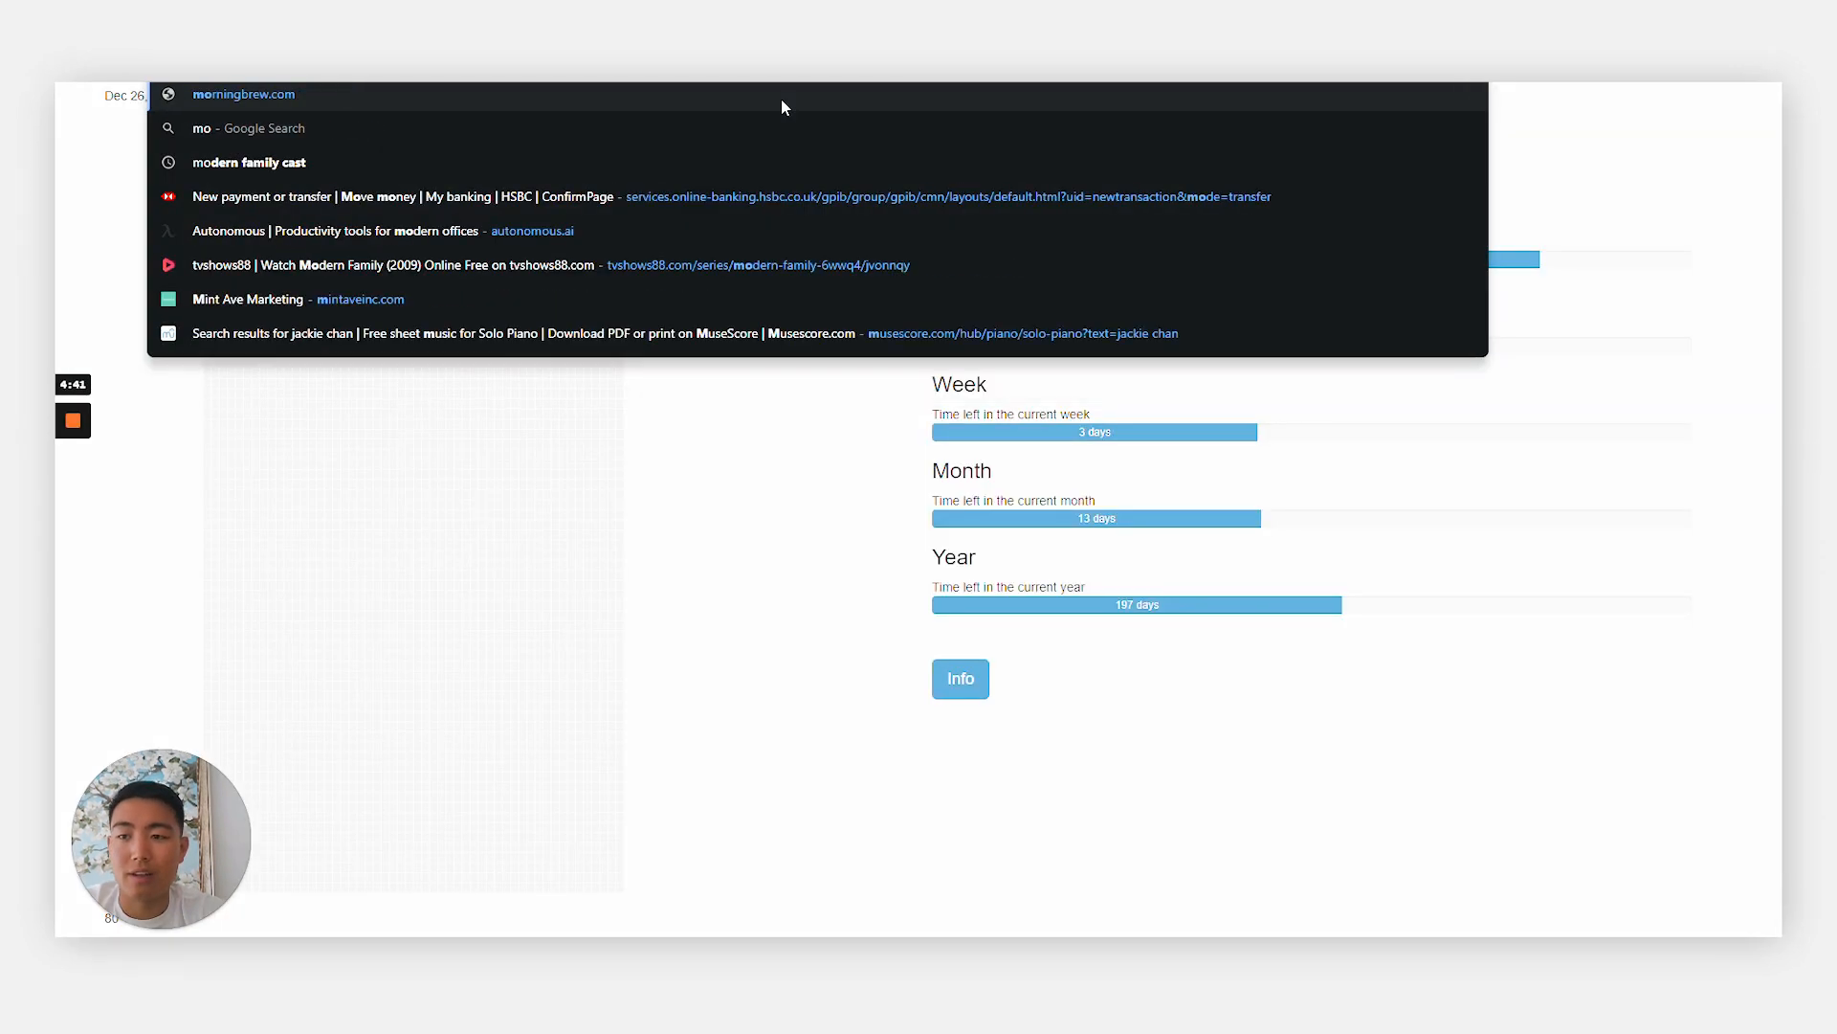
# Step: Set the morningbrew filter to skip the inbox, mark as read, and never send to spam
pyautogui.click(245, 94)
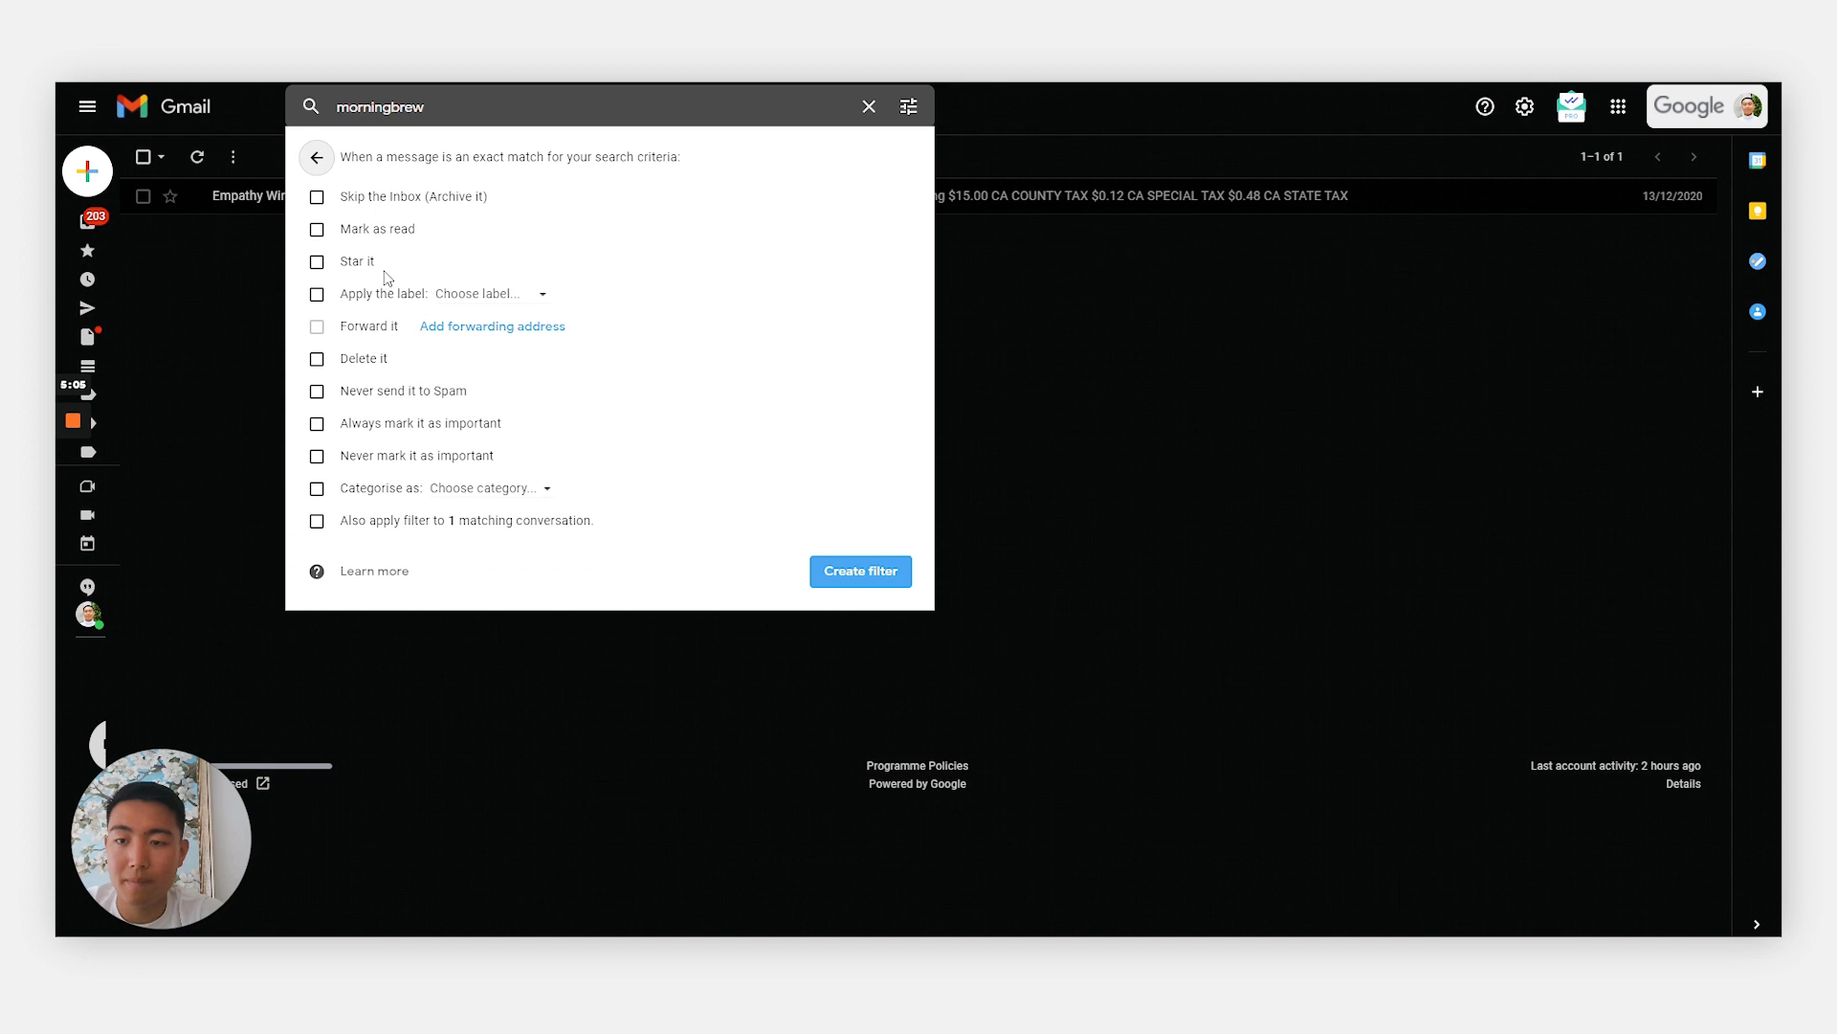
pyautogui.click(316, 197)
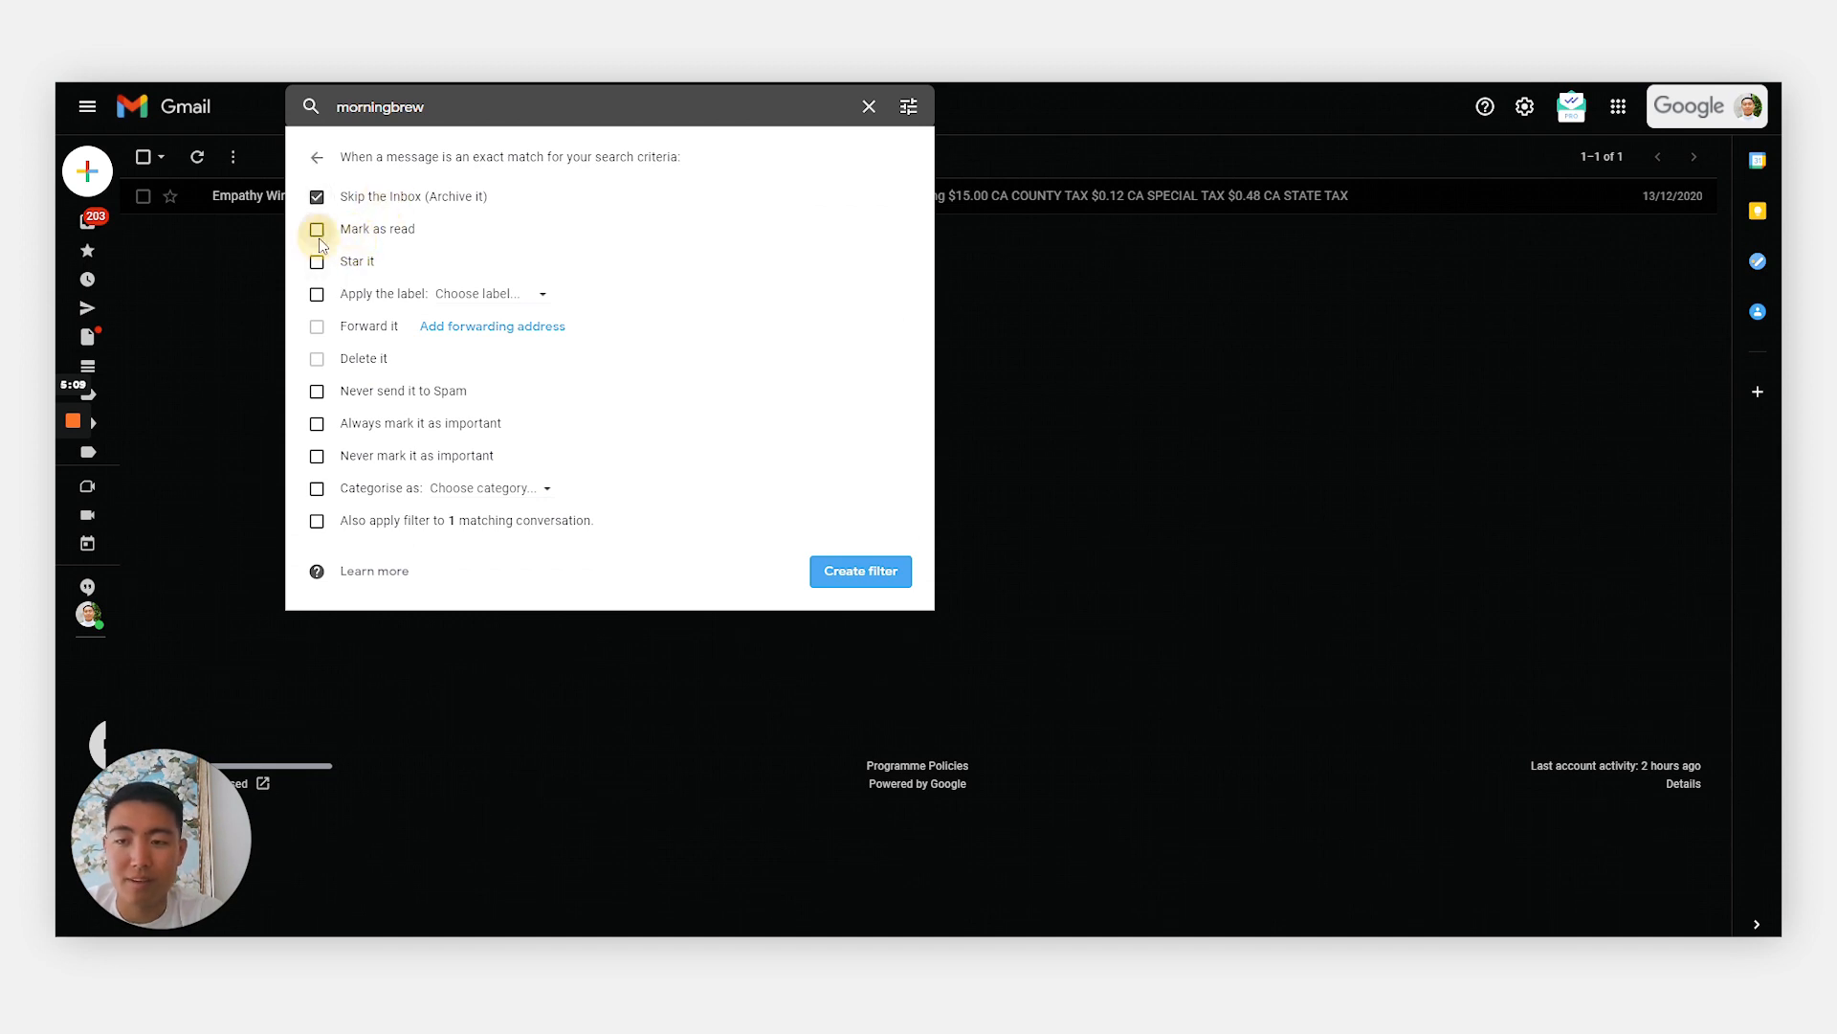
pyautogui.click(317, 228)
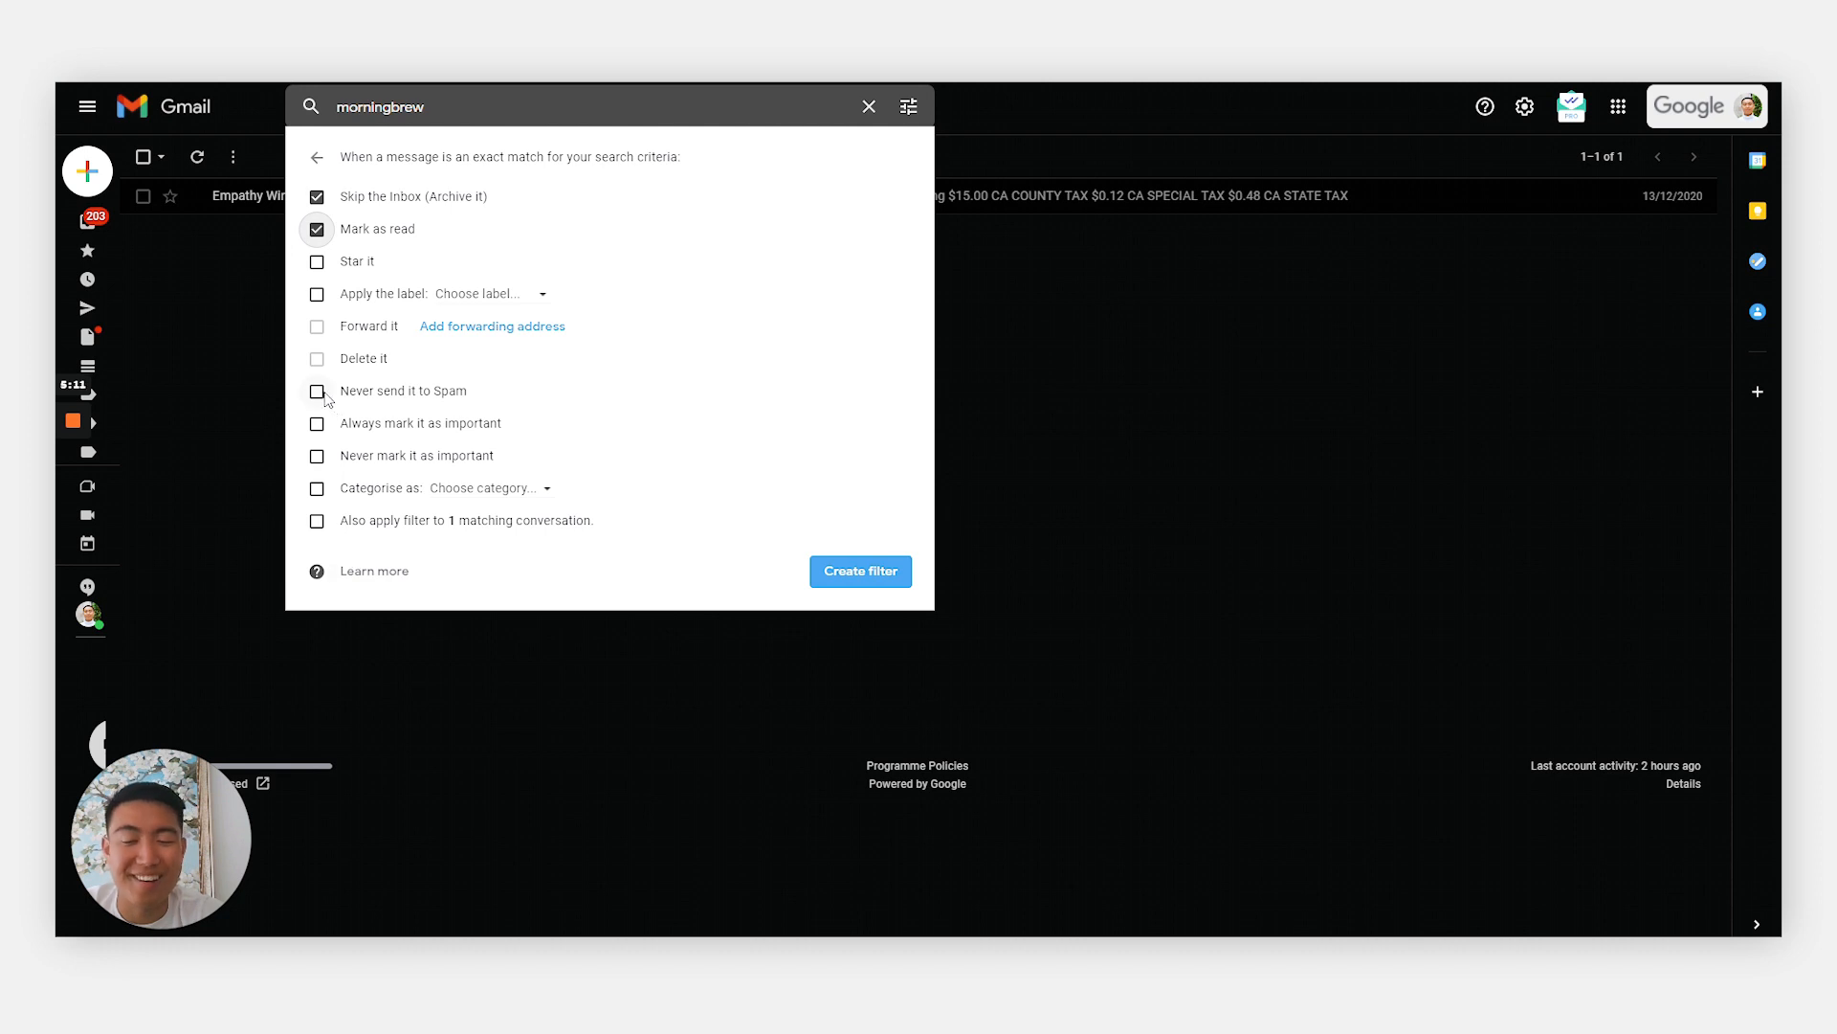
pyautogui.click(316, 390)
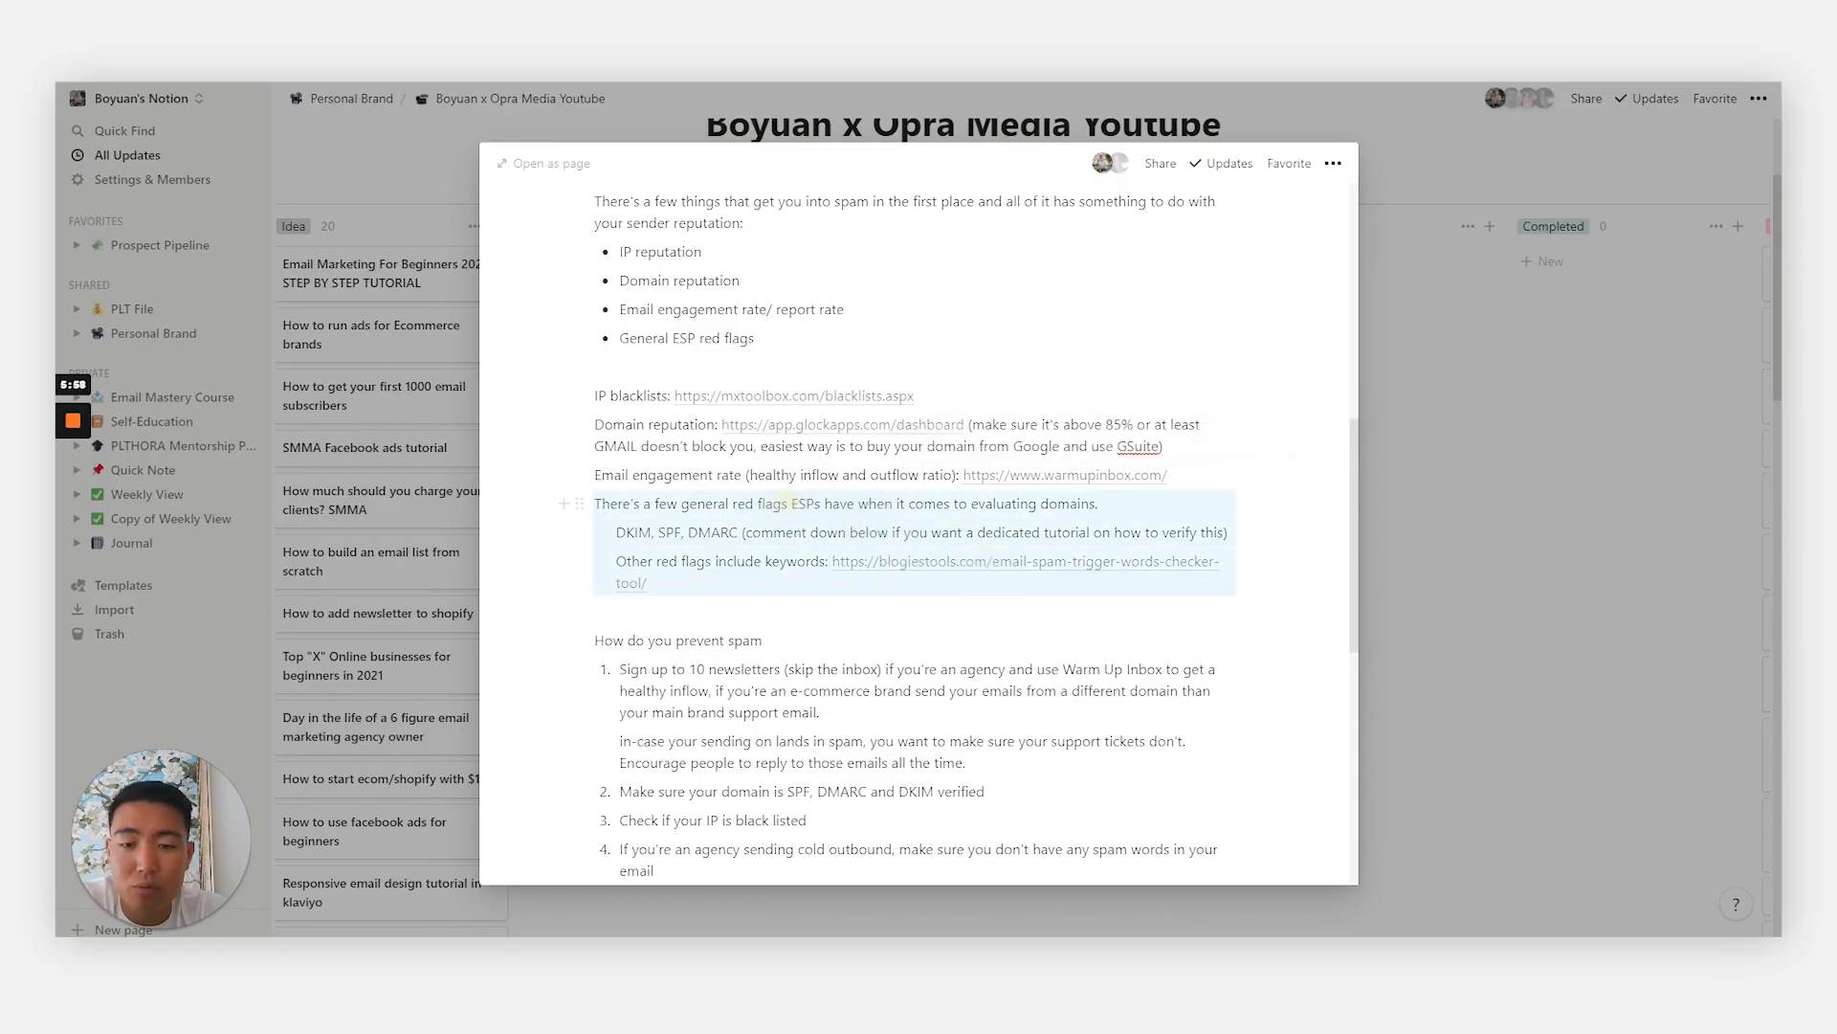
pyautogui.moveTo(792, 502); pyautogui.dragTo(891, 503)
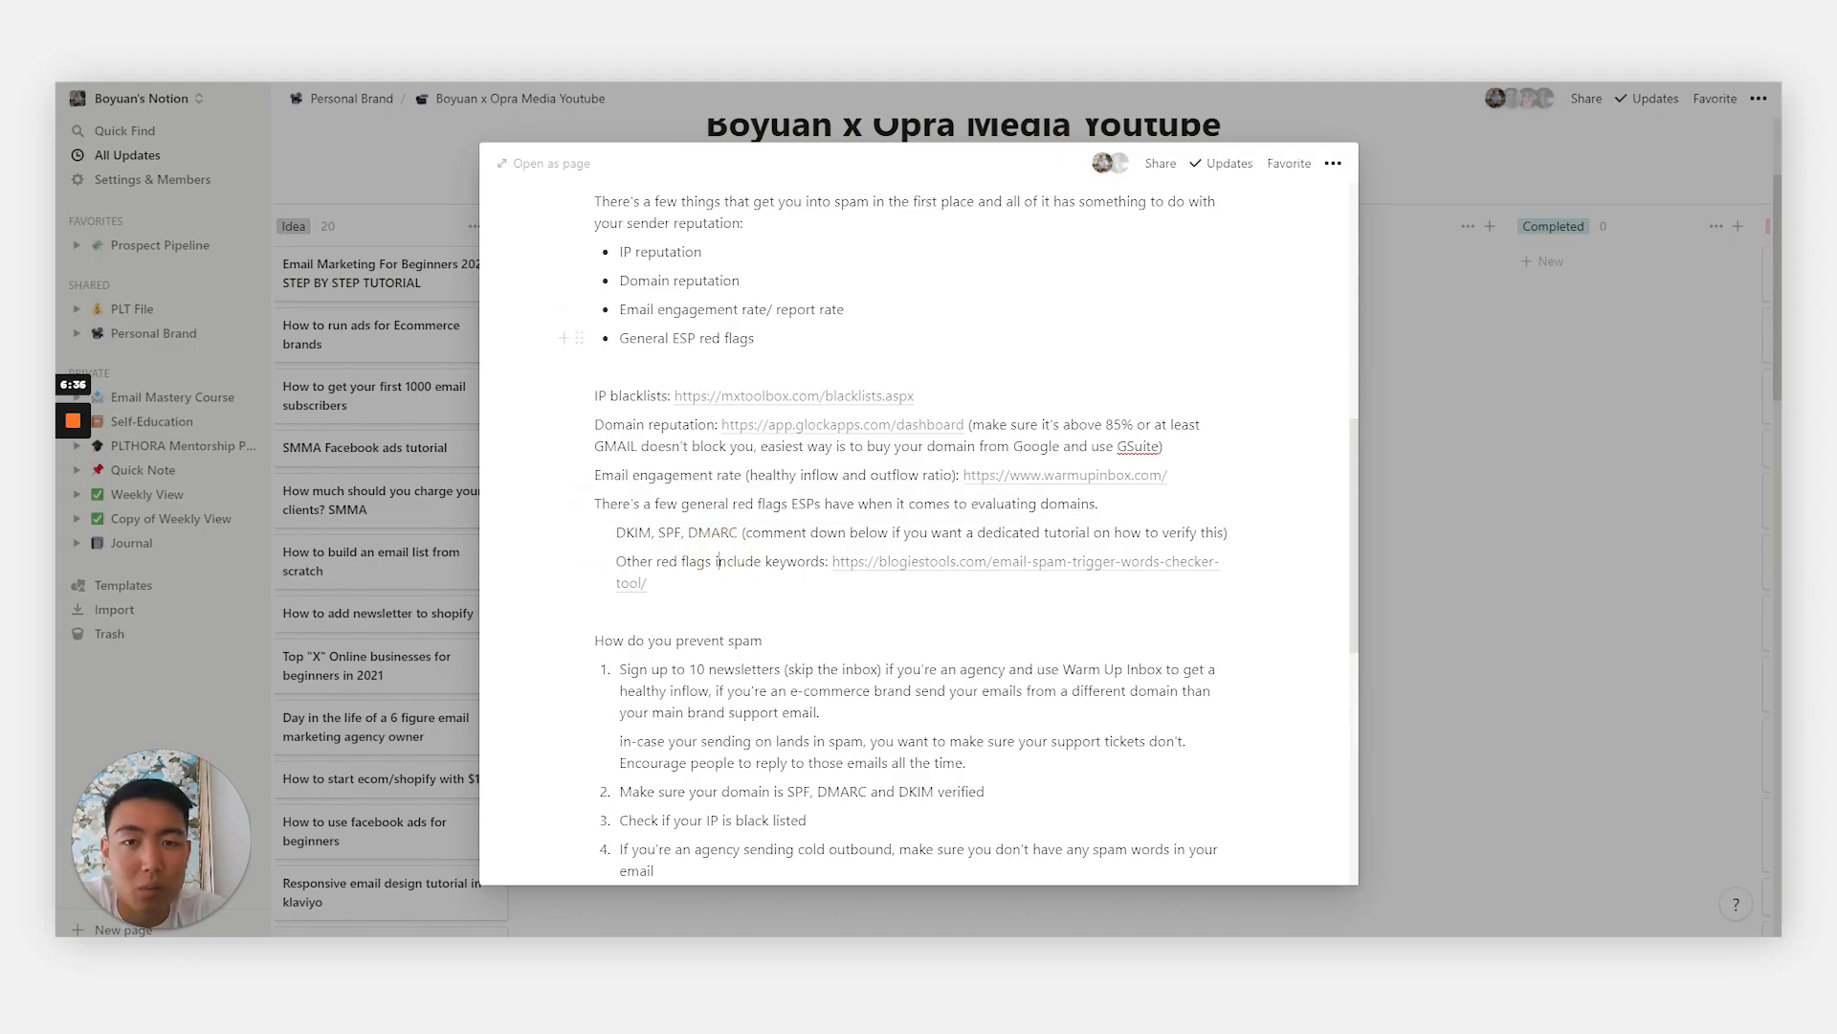
pyautogui.moveTo(909, 578)
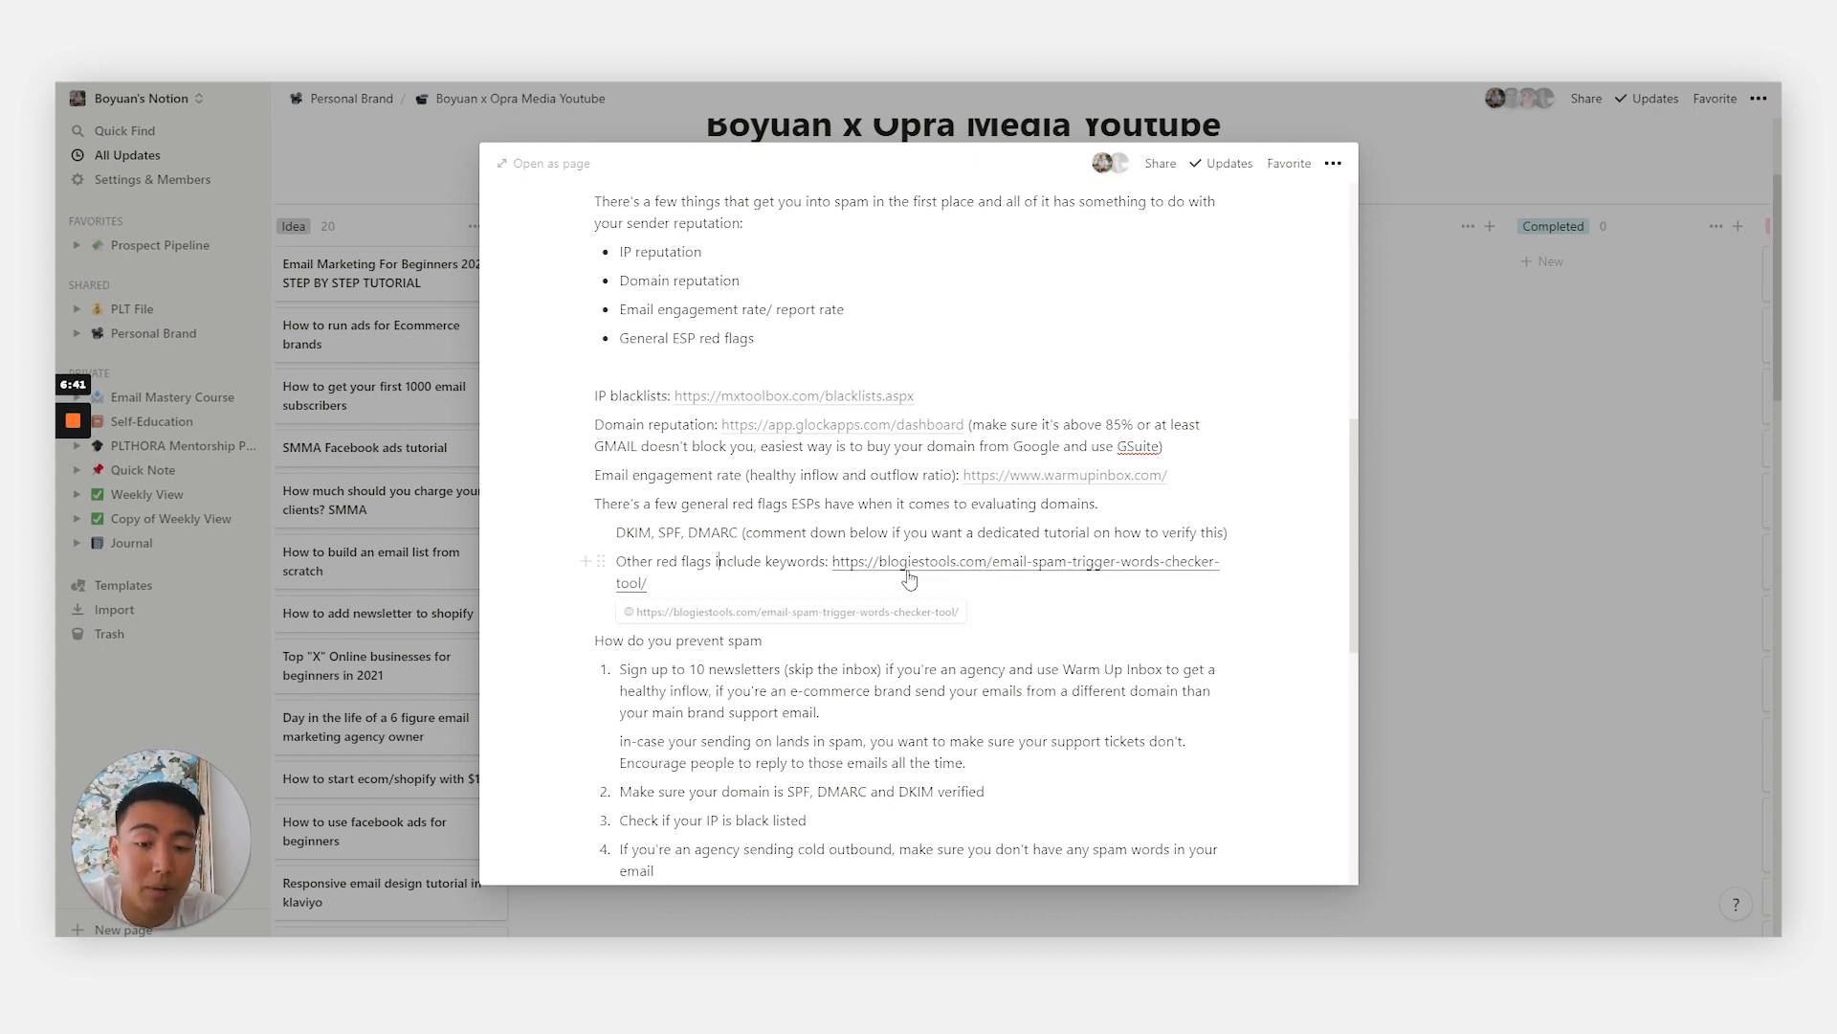
# Step: Open the Blogiestools spam trigger words checker and scroll to its newsletter paste box and Scan button
pyautogui.click(1022, 562)
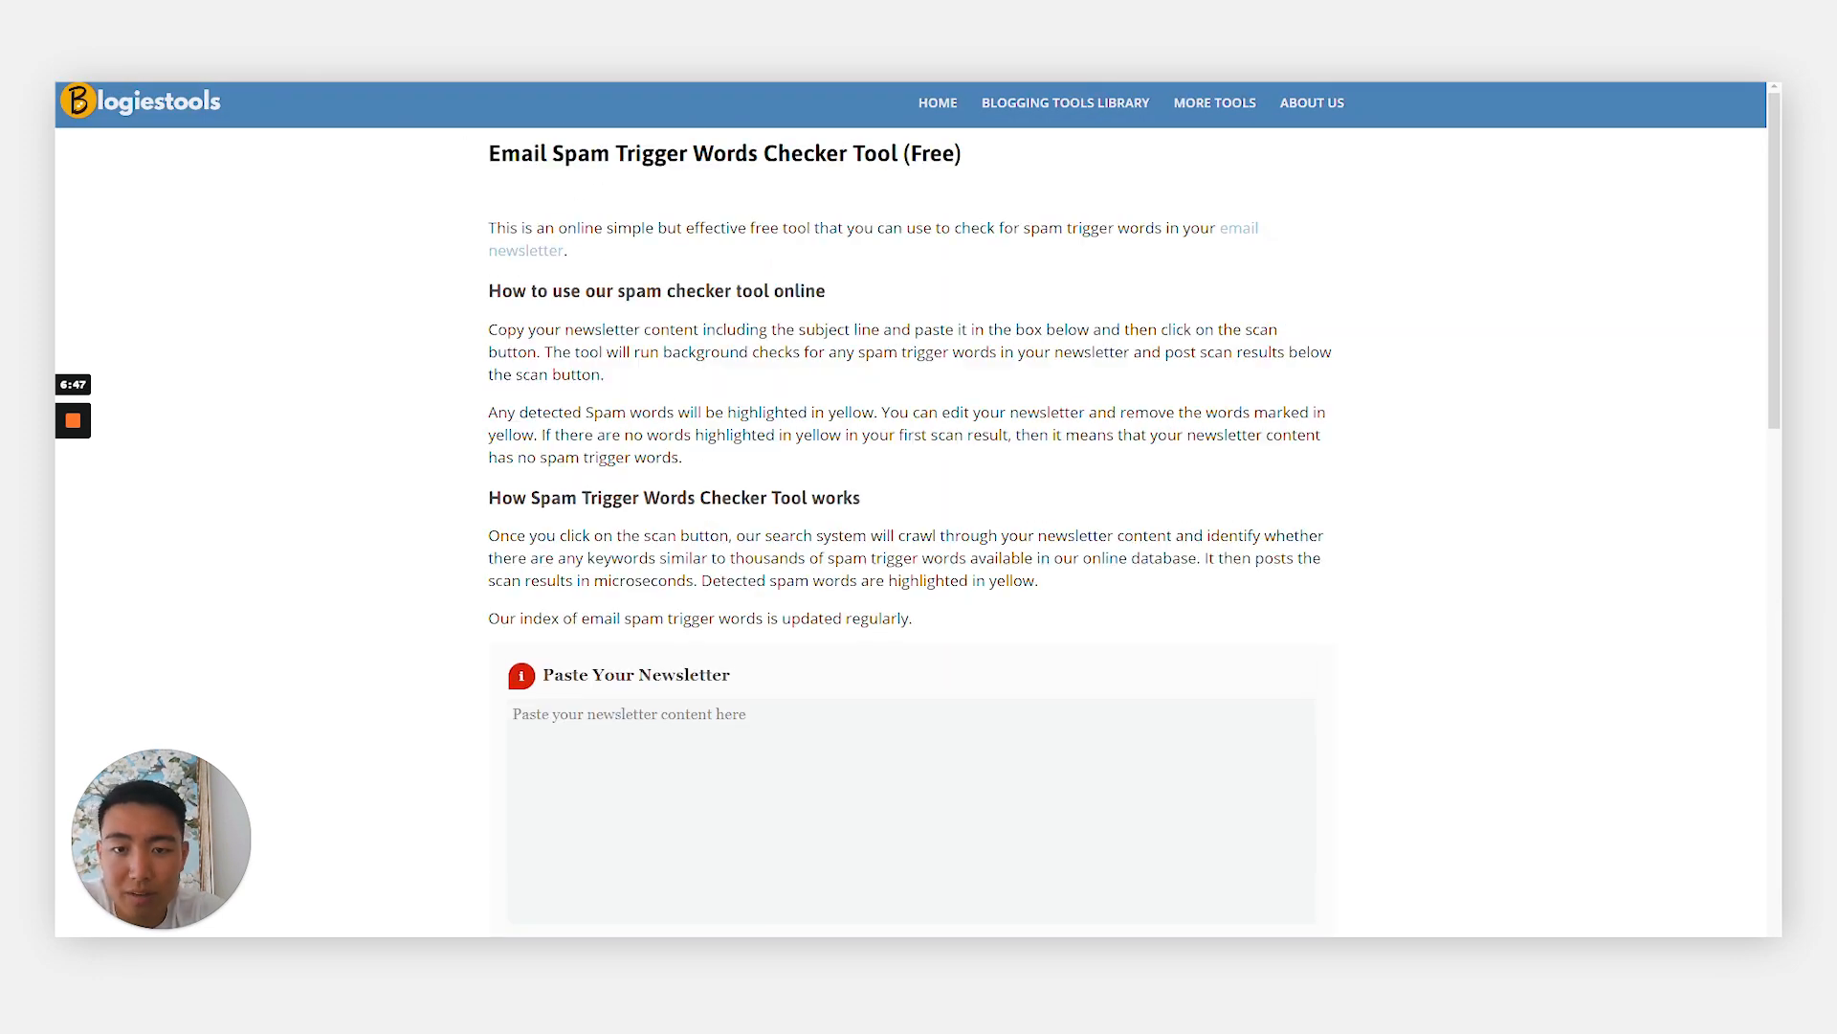
pyautogui.scroll(-3)
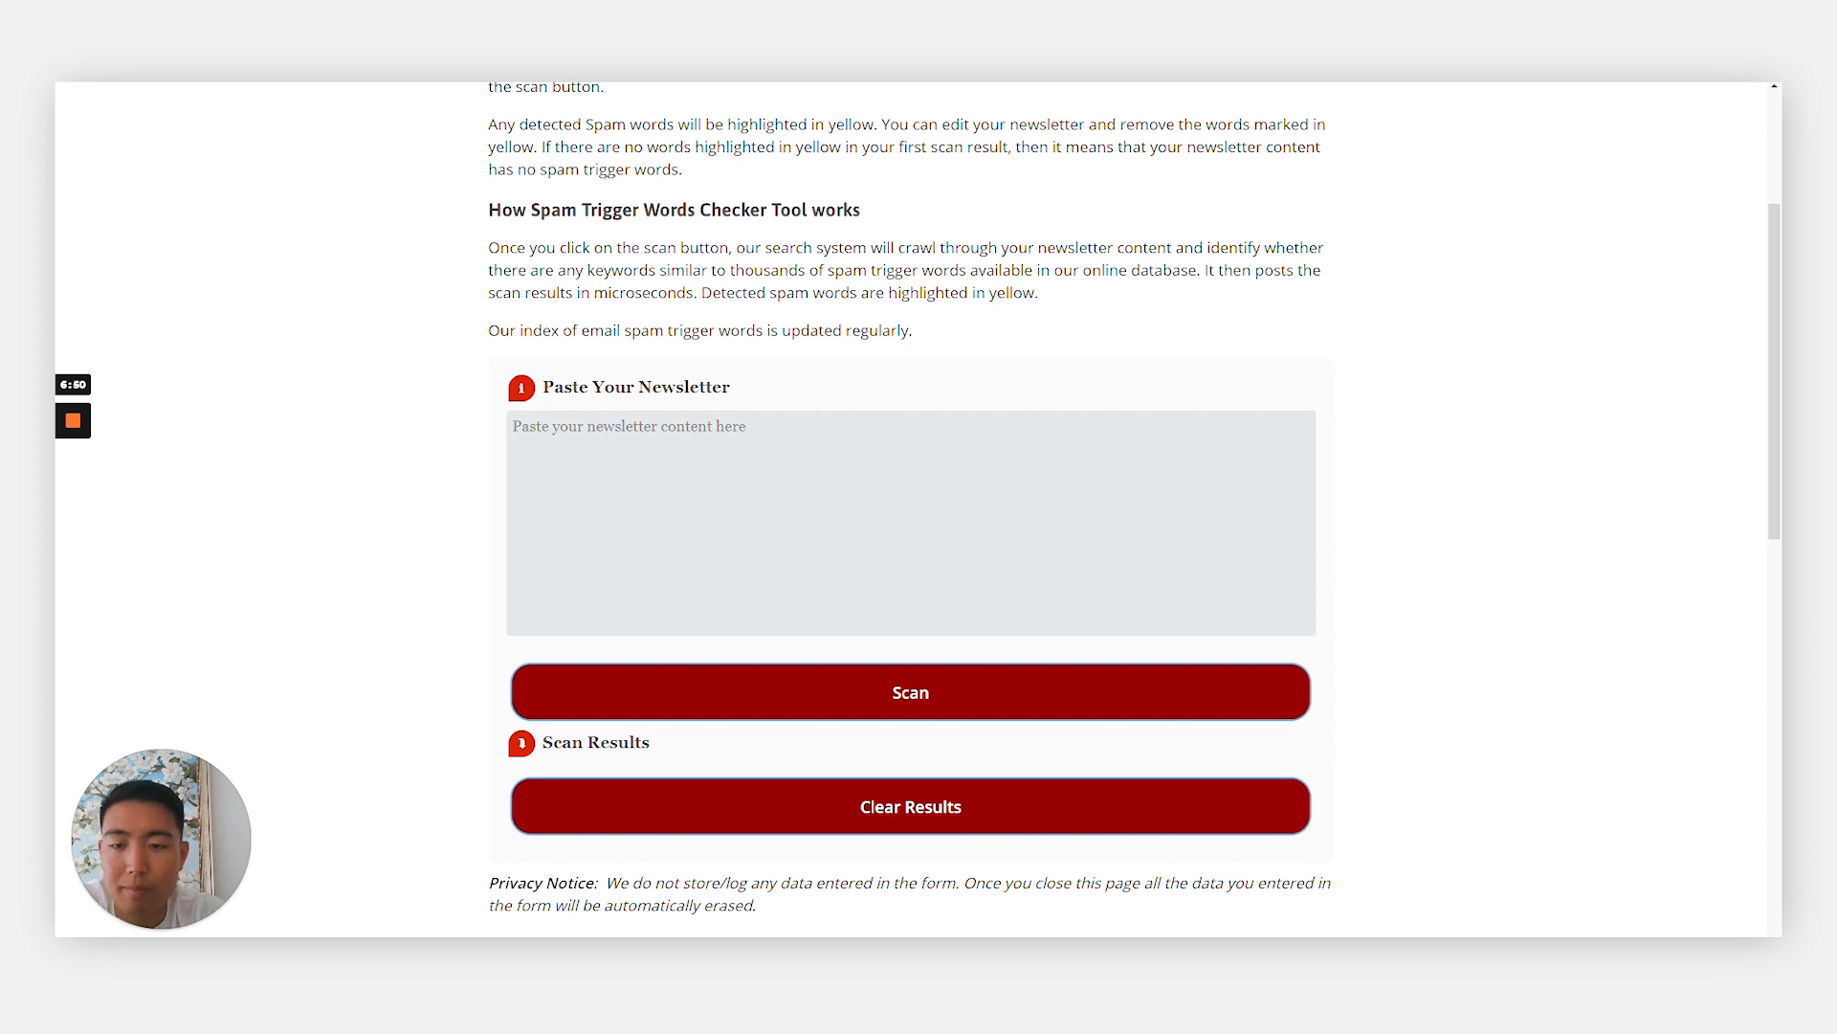
pyautogui.scroll(-3)
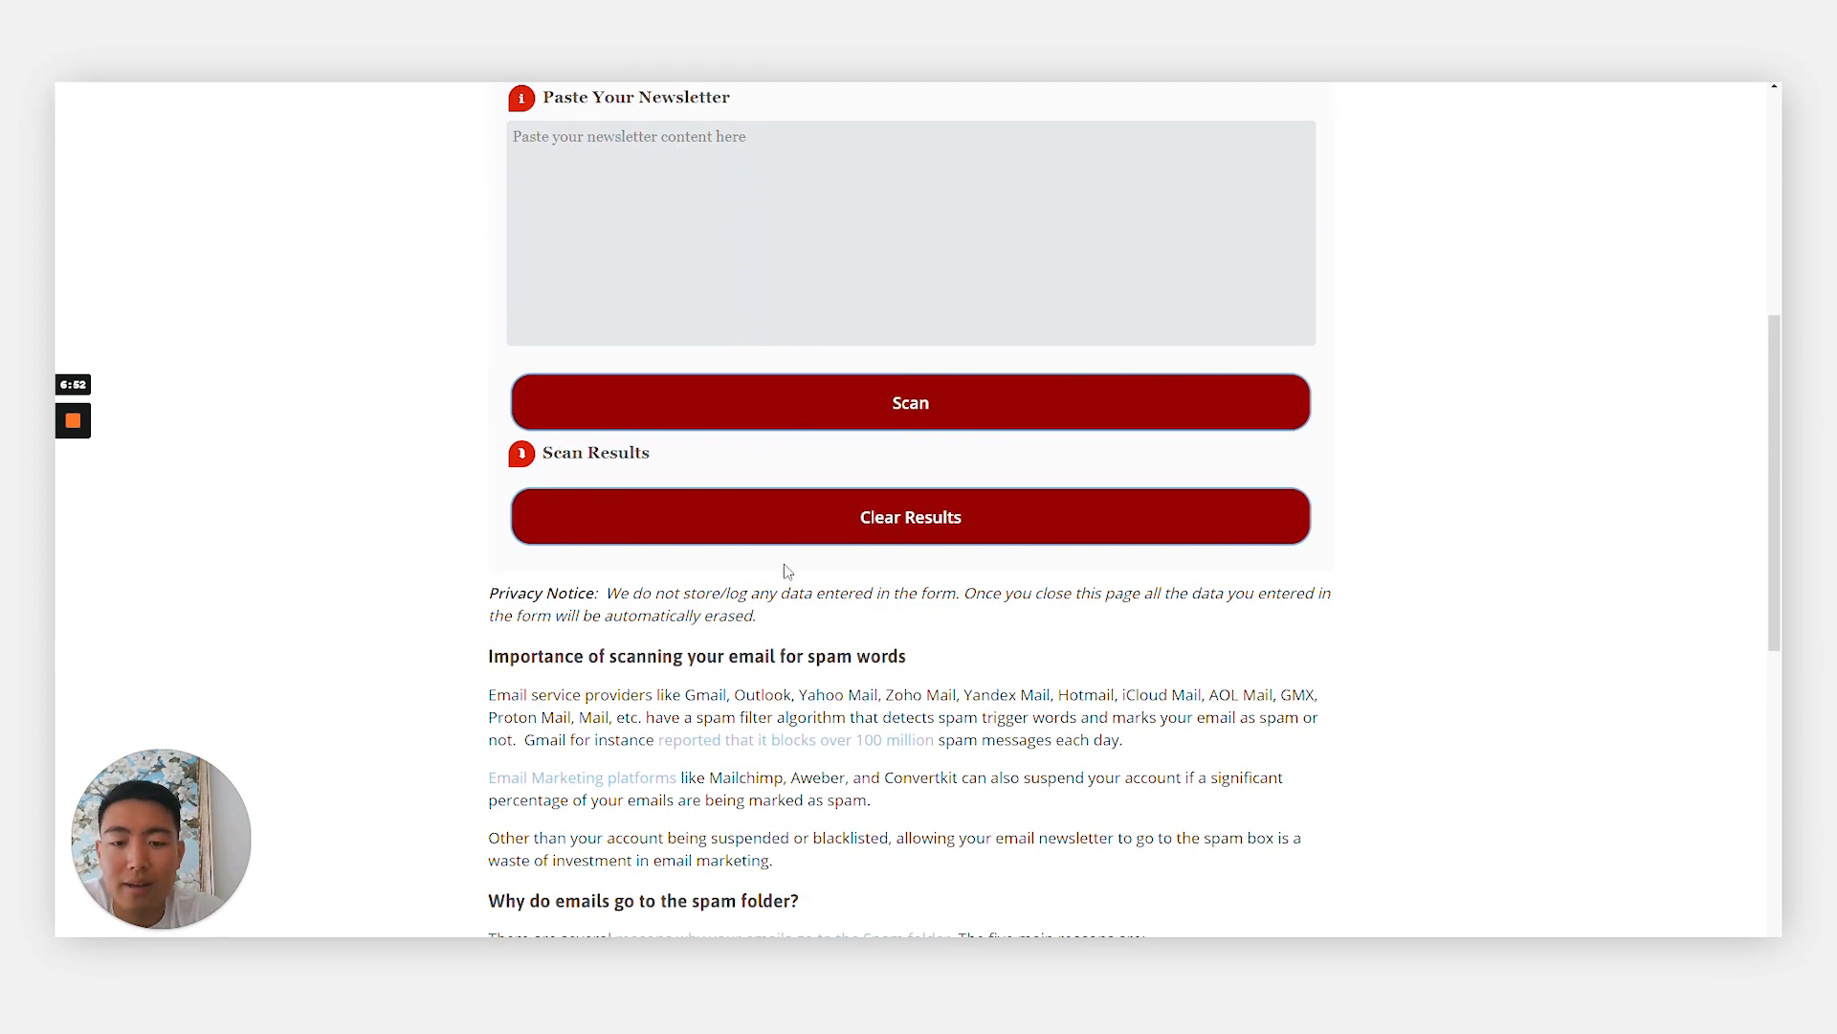
pyautogui.moveTo(804, 674)
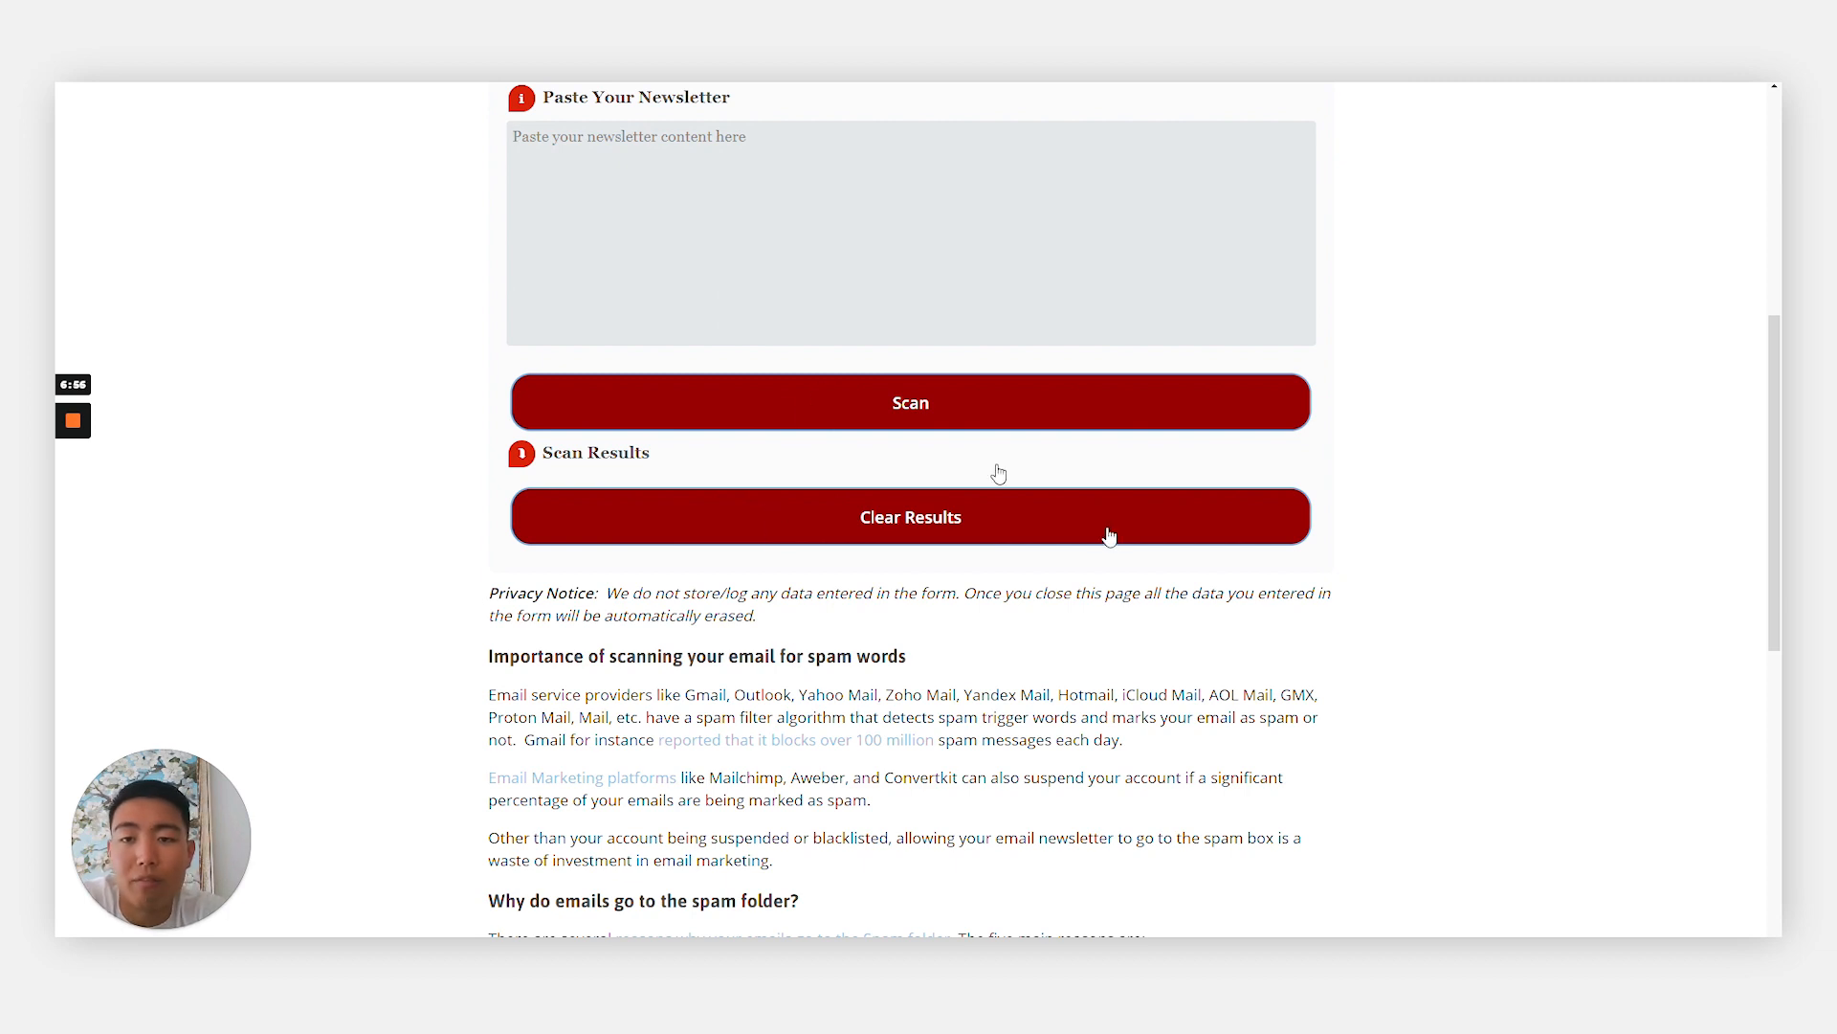
pyautogui.moveTo(820, 123)
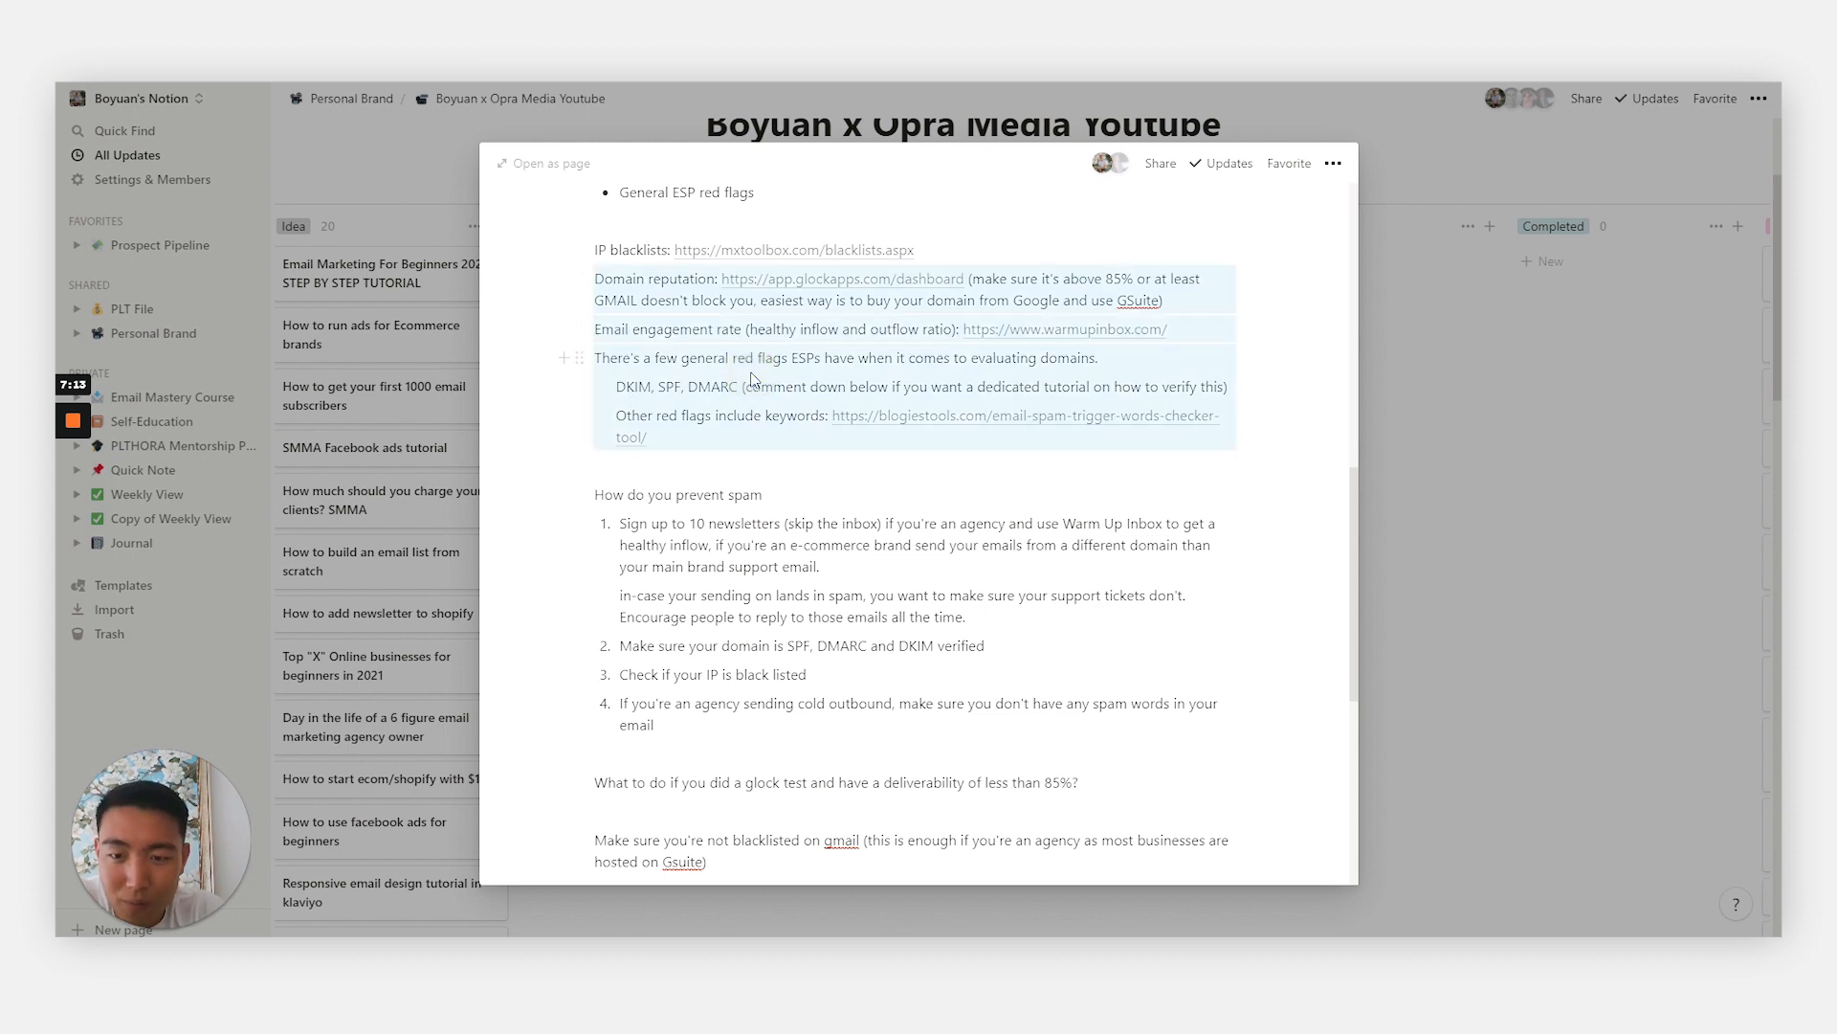
pyautogui.scroll(-3)
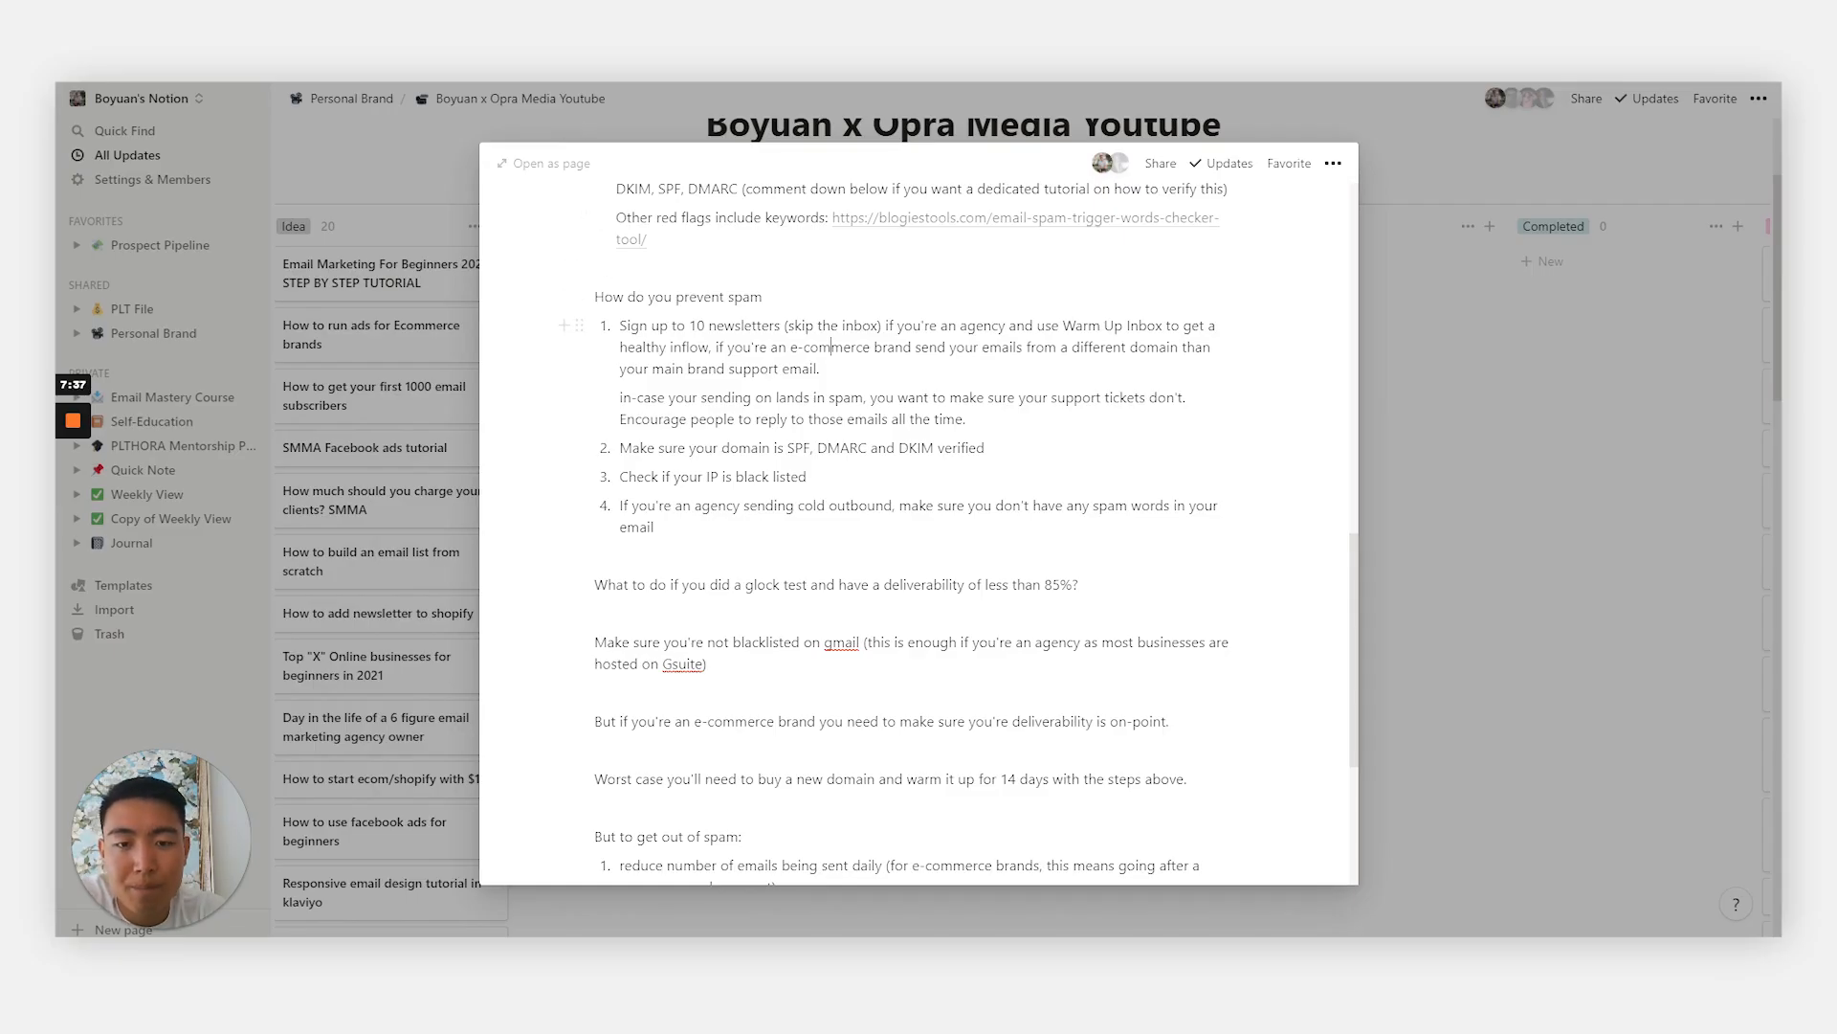
pyautogui.moveTo(887, 326); pyautogui.dragTo(1125, 326)
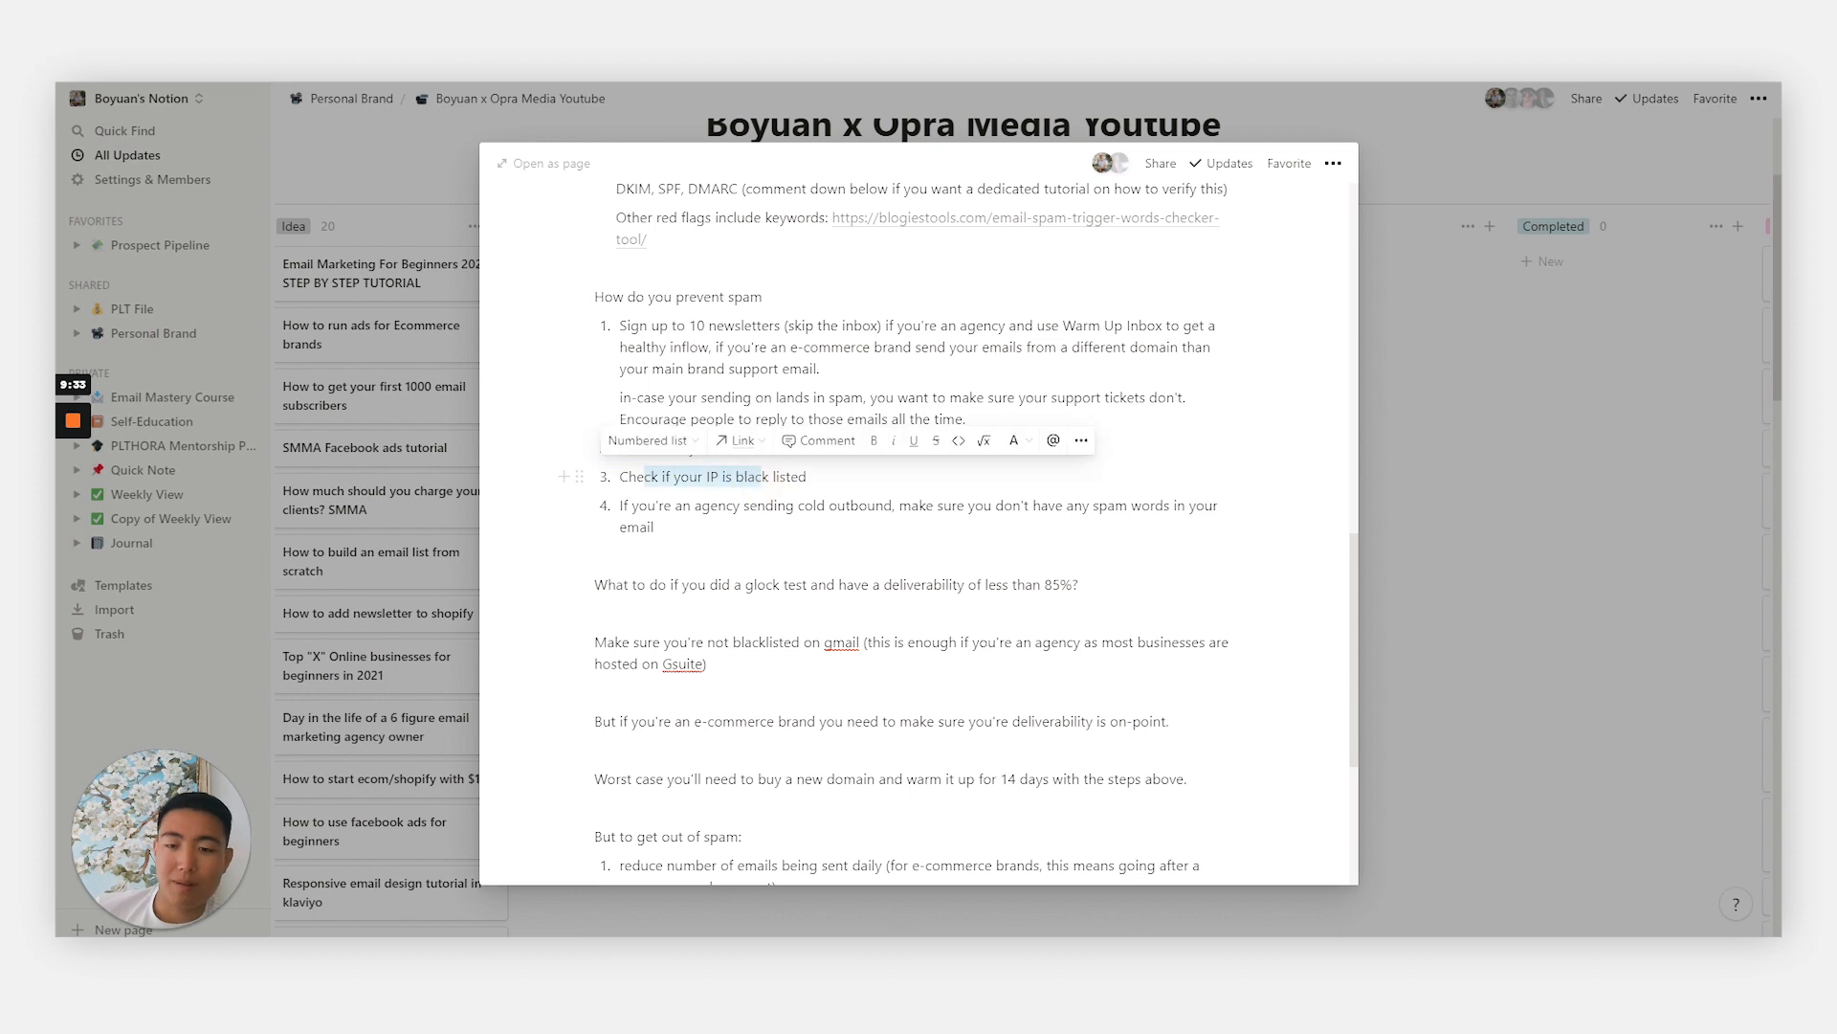
pyautogui.scroll(-3)
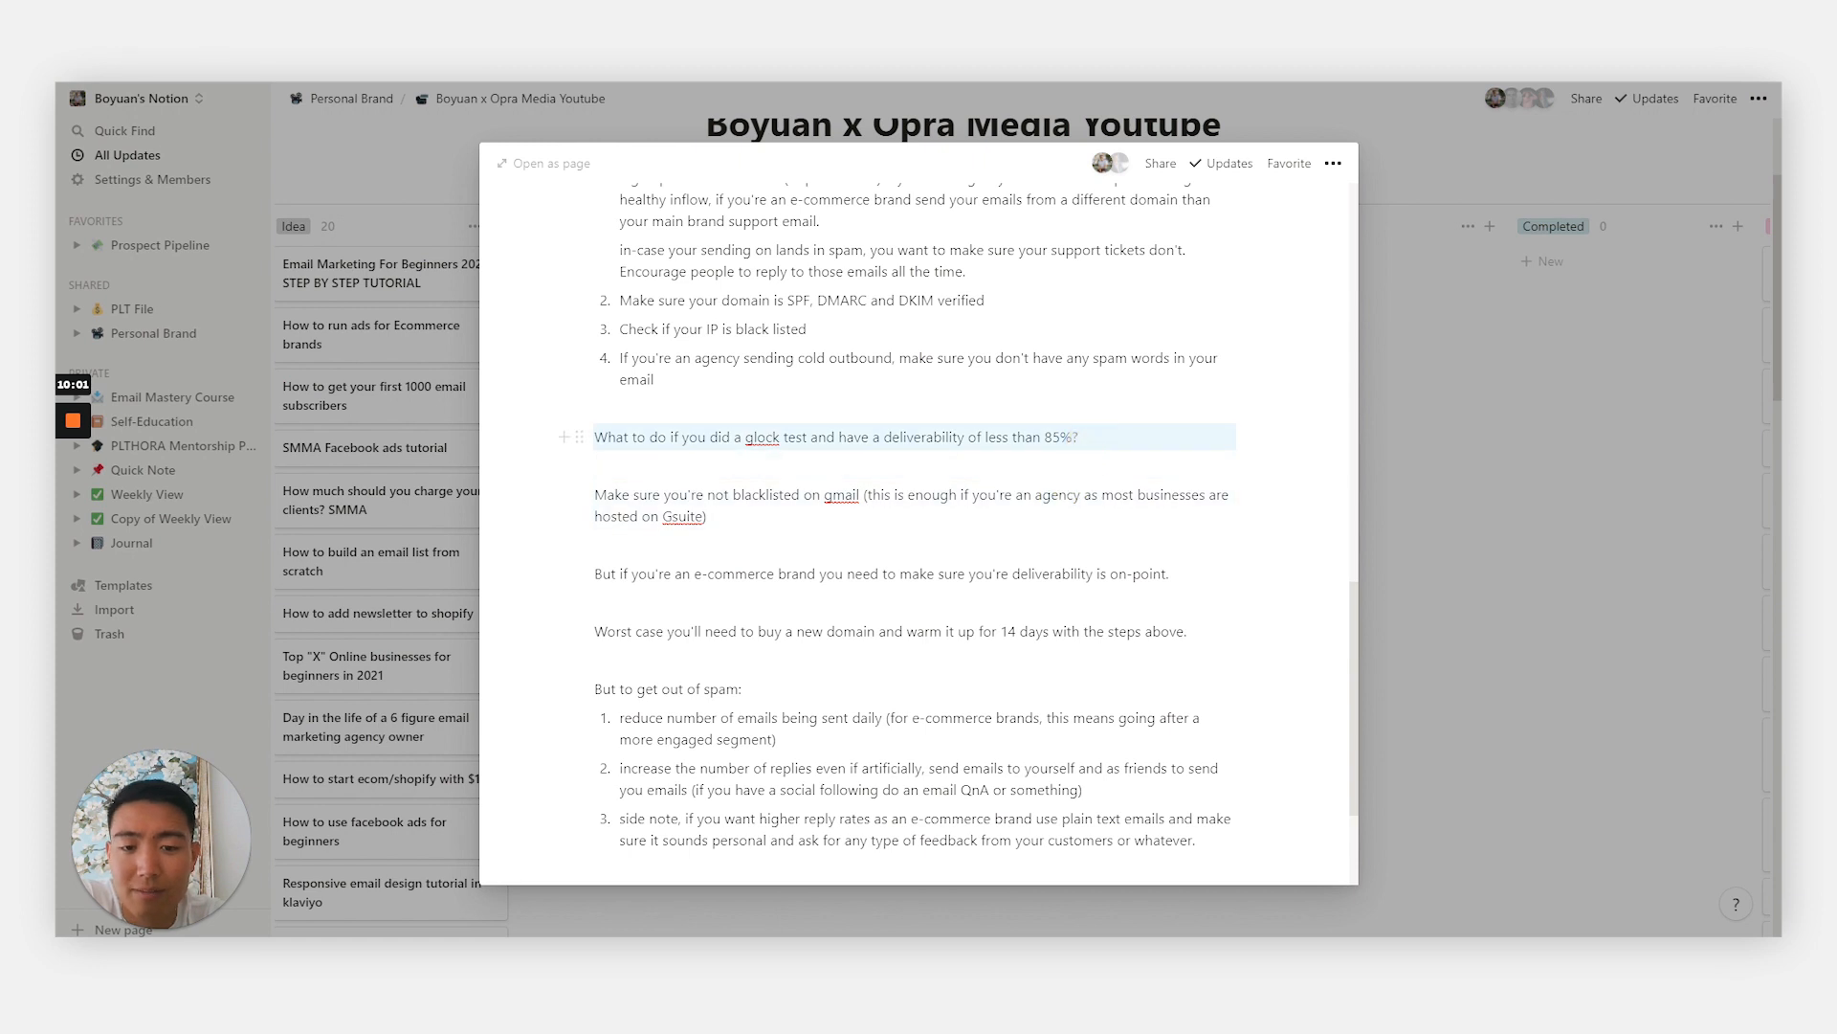
pyautogui.scroll(-3)
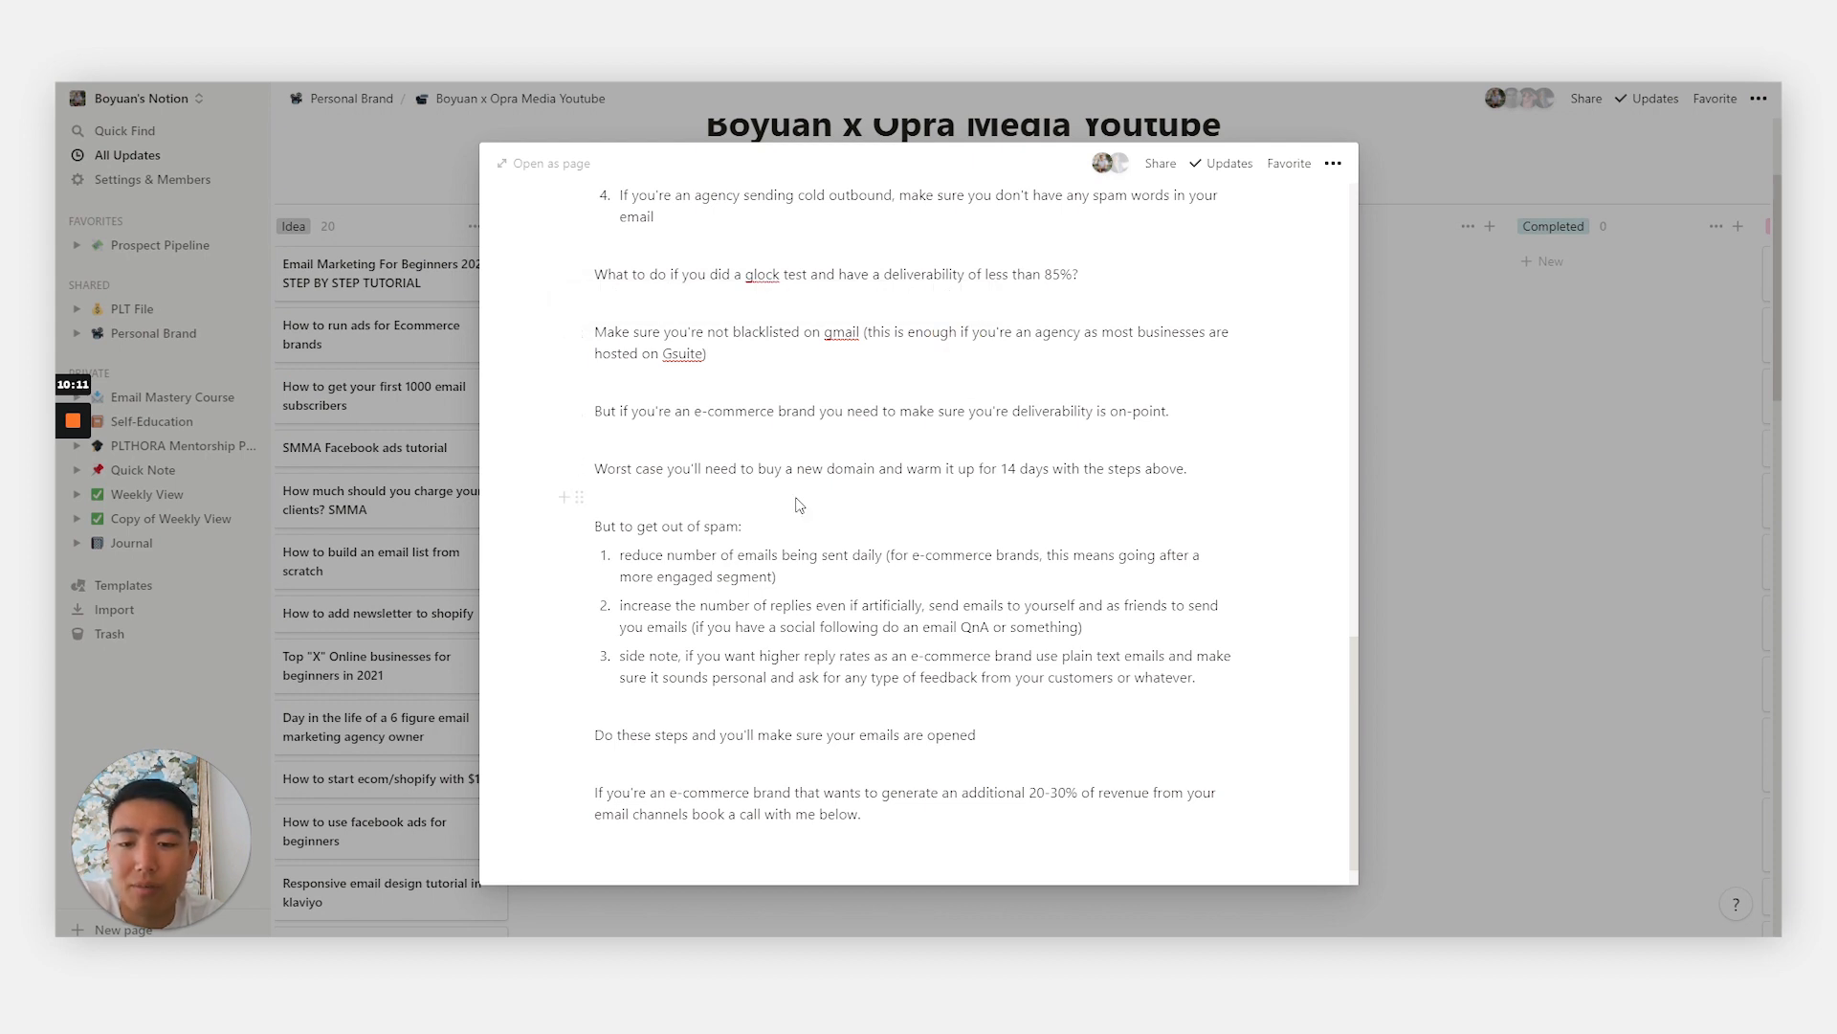
pyautogui.scroll(-3)
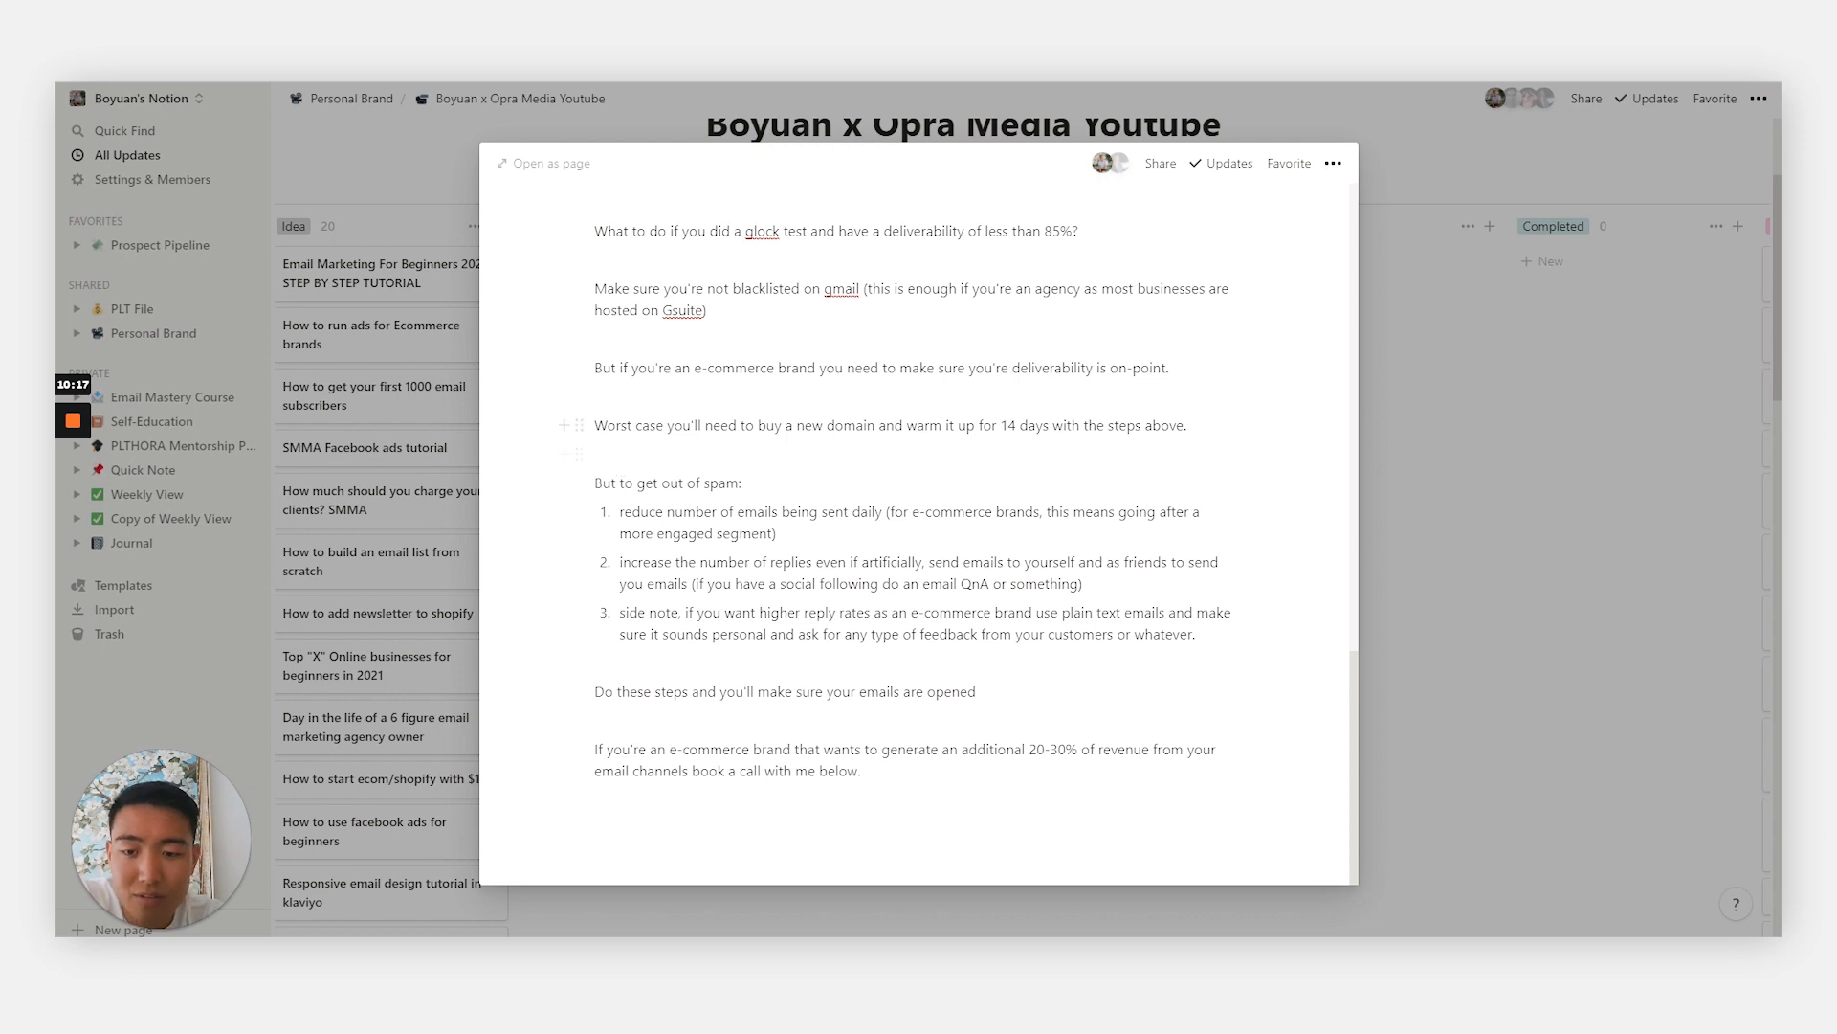
pyautogui.moveTo(664, 425); pyautogui.dragTo(1066, 425)
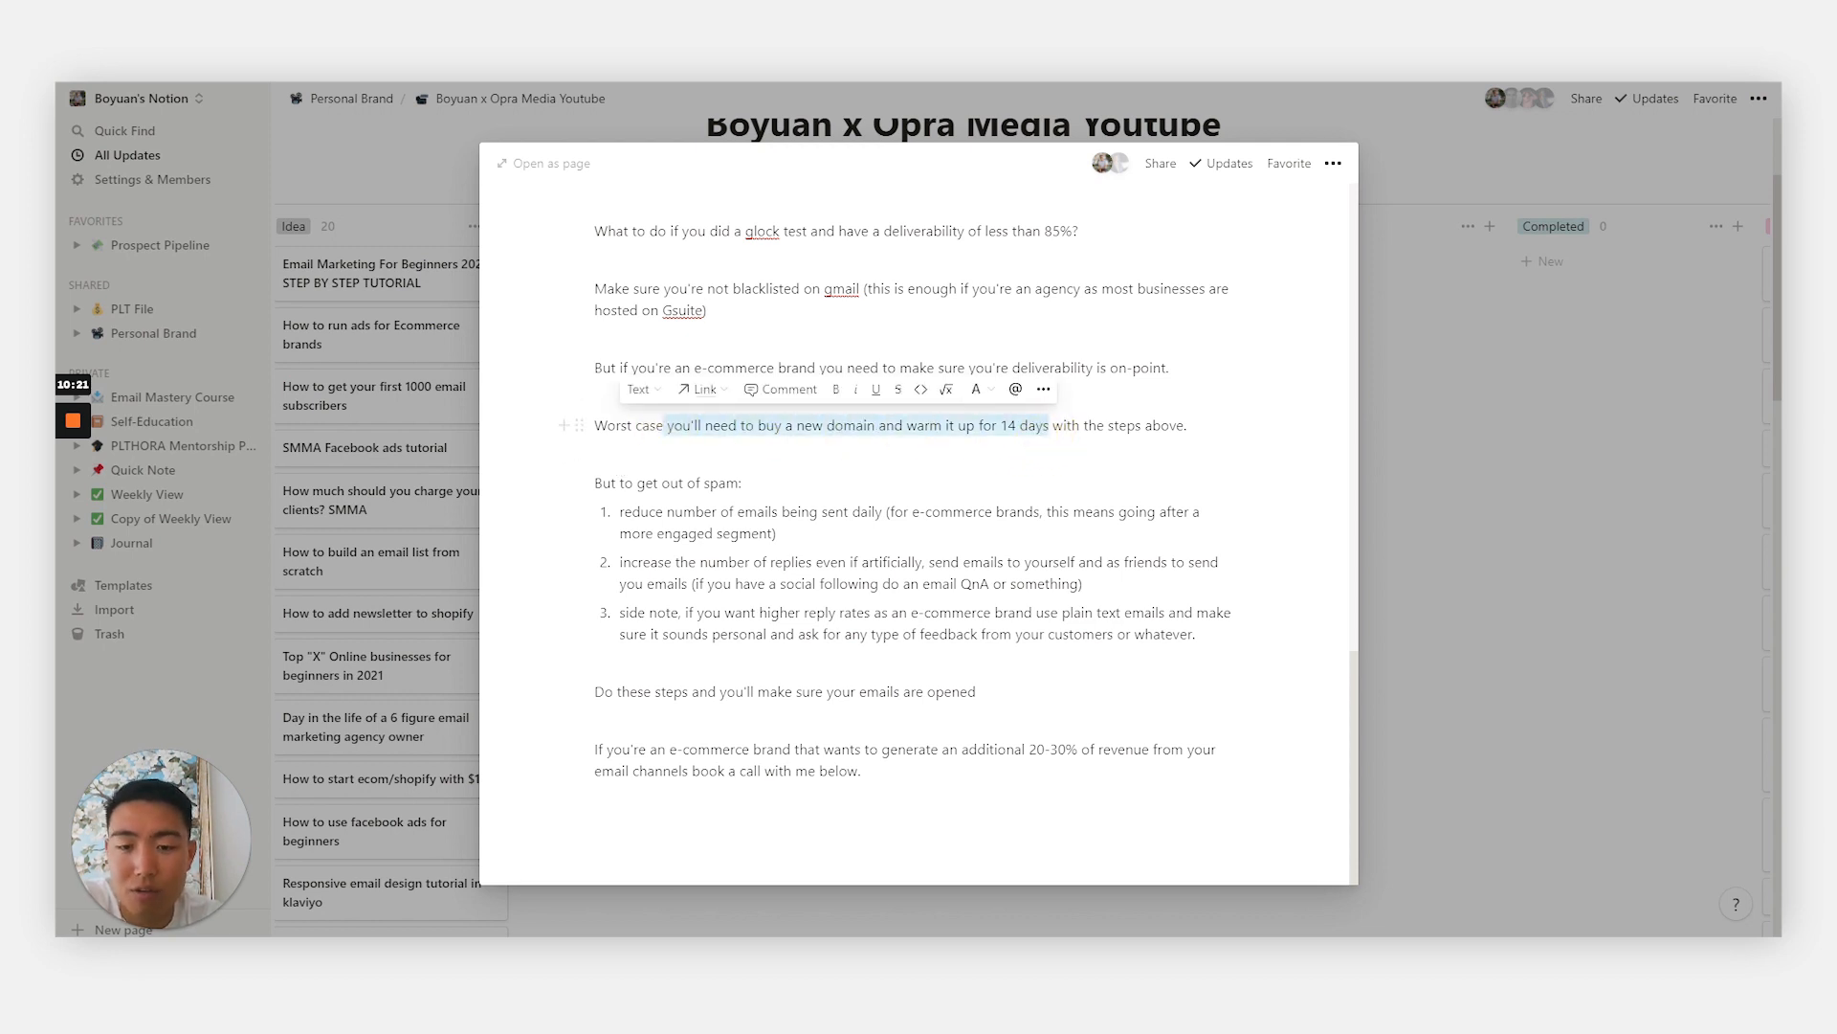
pyautogui.click(939, 445)
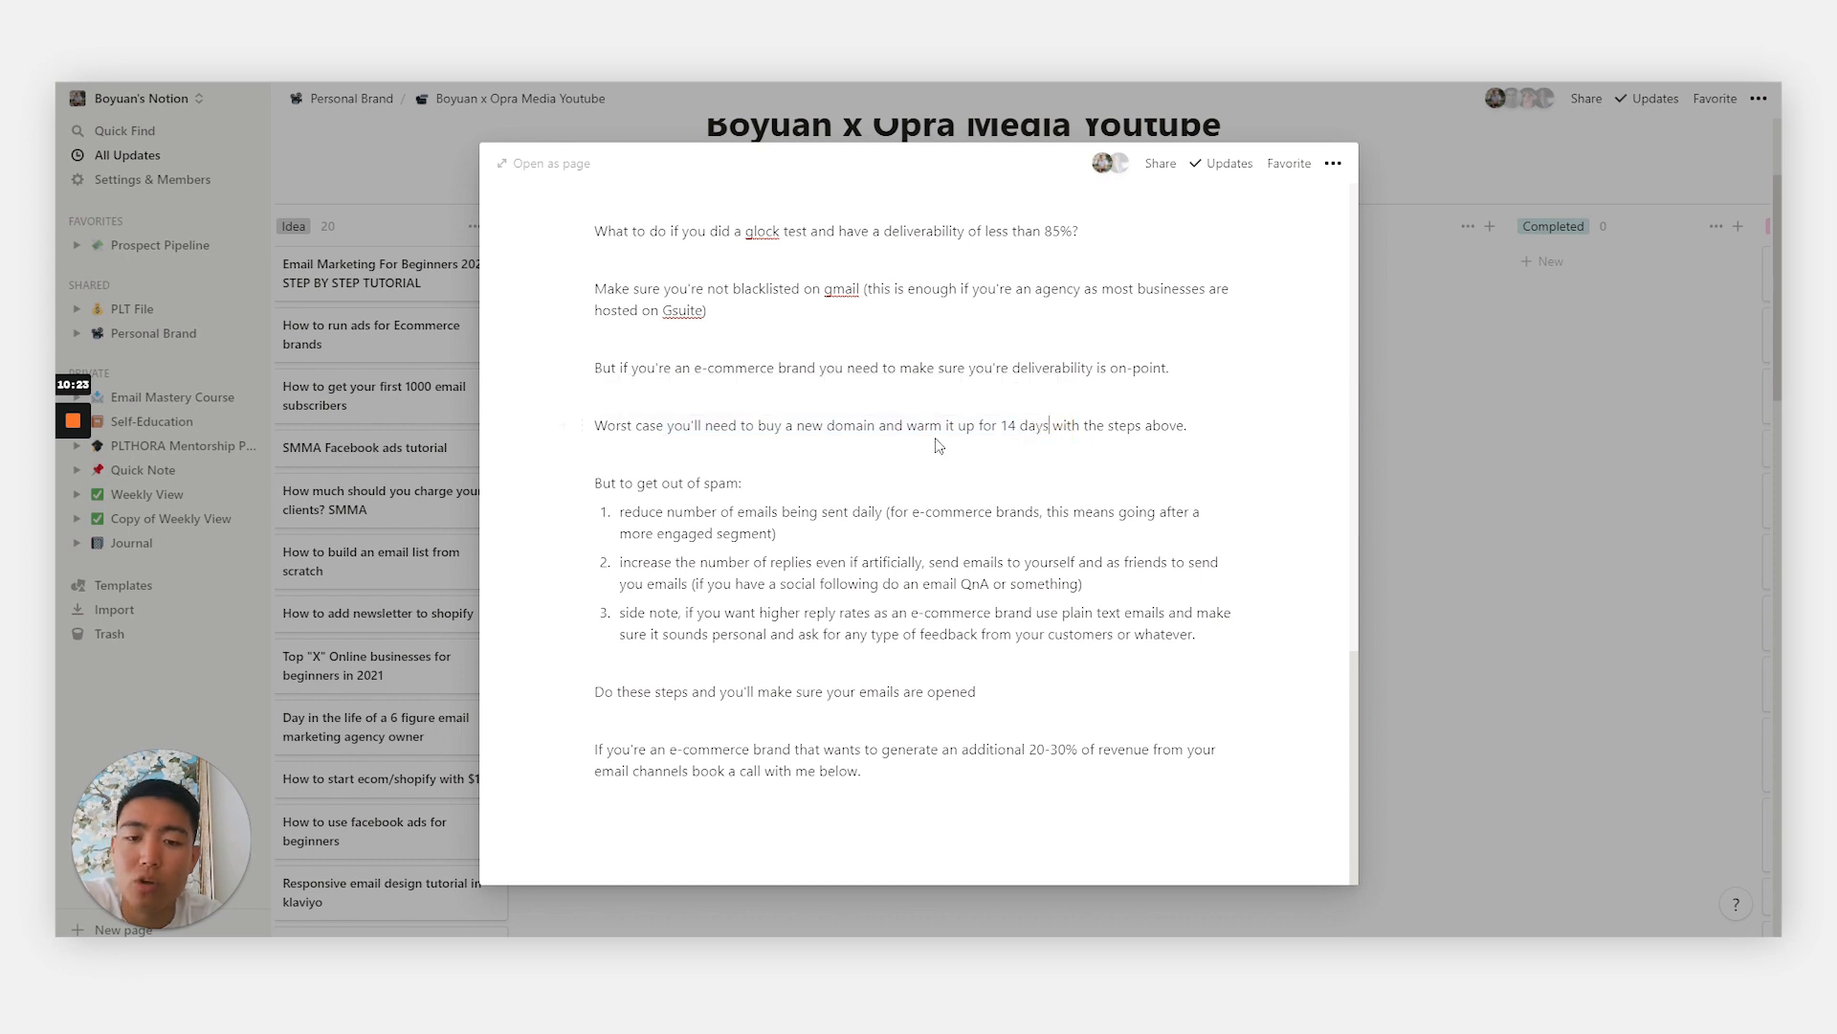
pyautogui.moveTo(939, 424); pyautogui.dragTo(1098, 424)
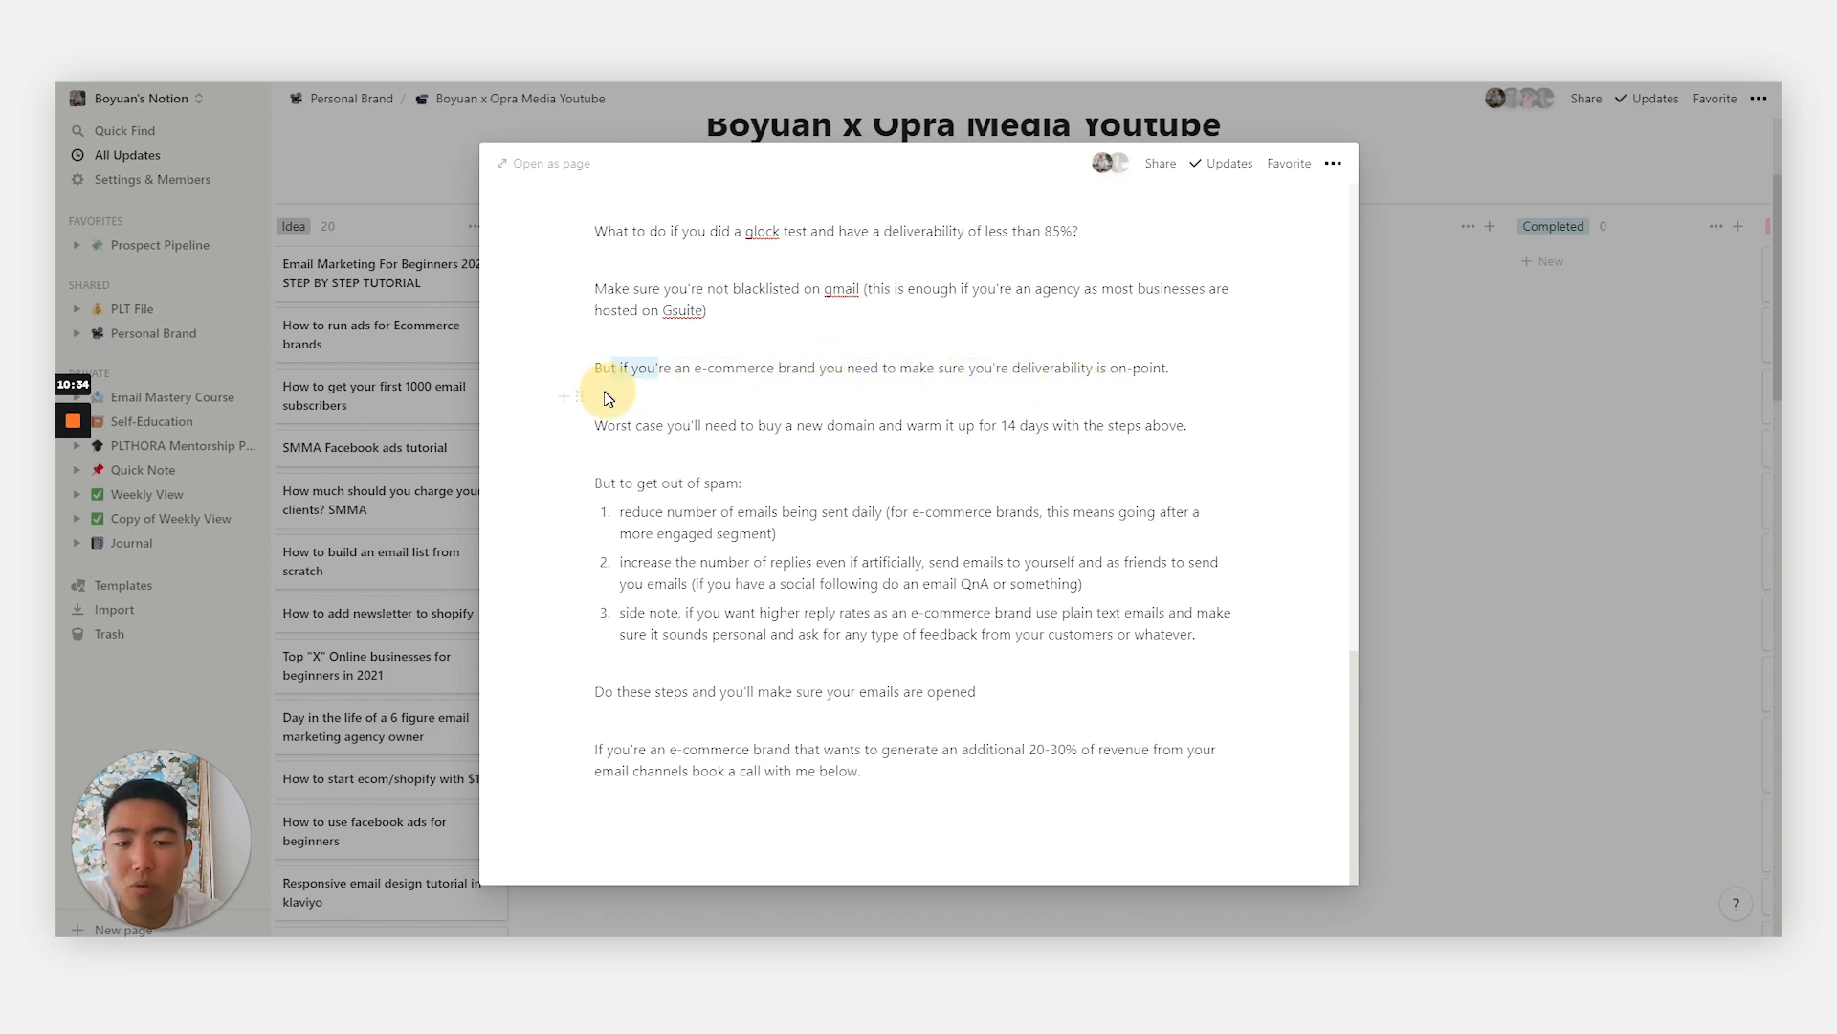
pyautogui.moveTo(656, 367); pyautogui.dragTo(1168, 367)
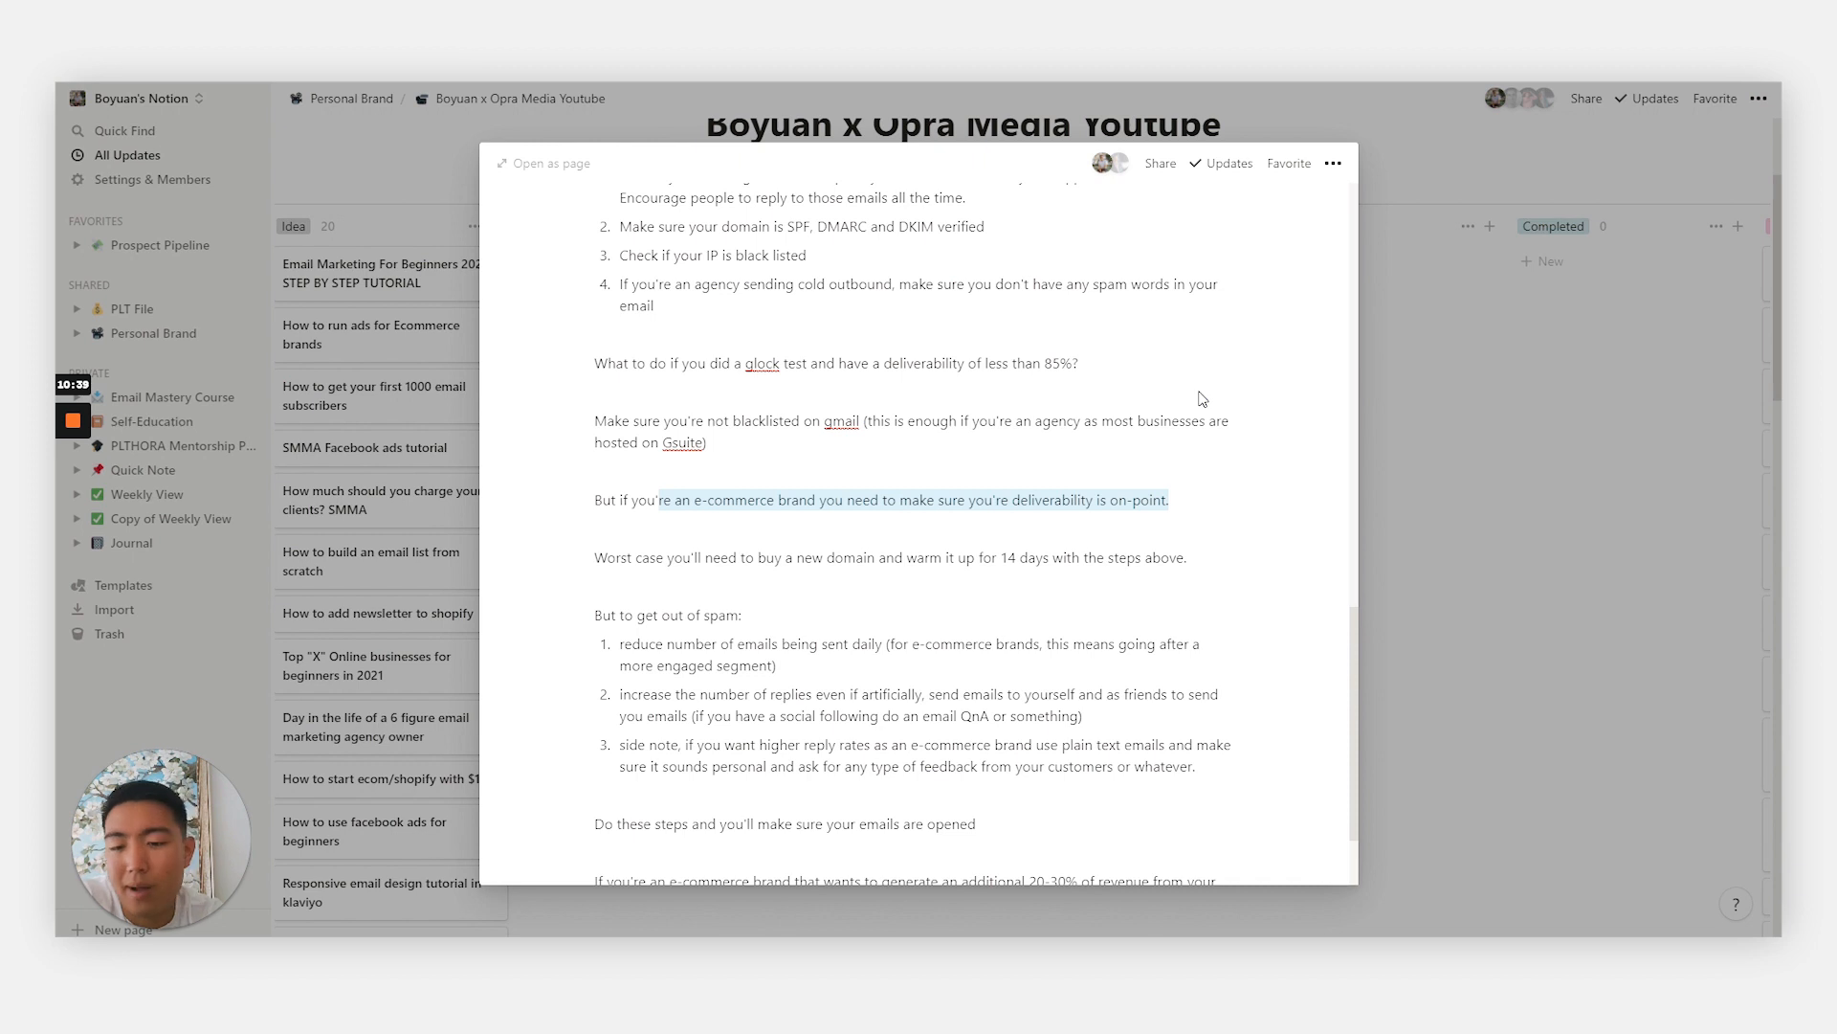
pyautogui.scroll(-3)
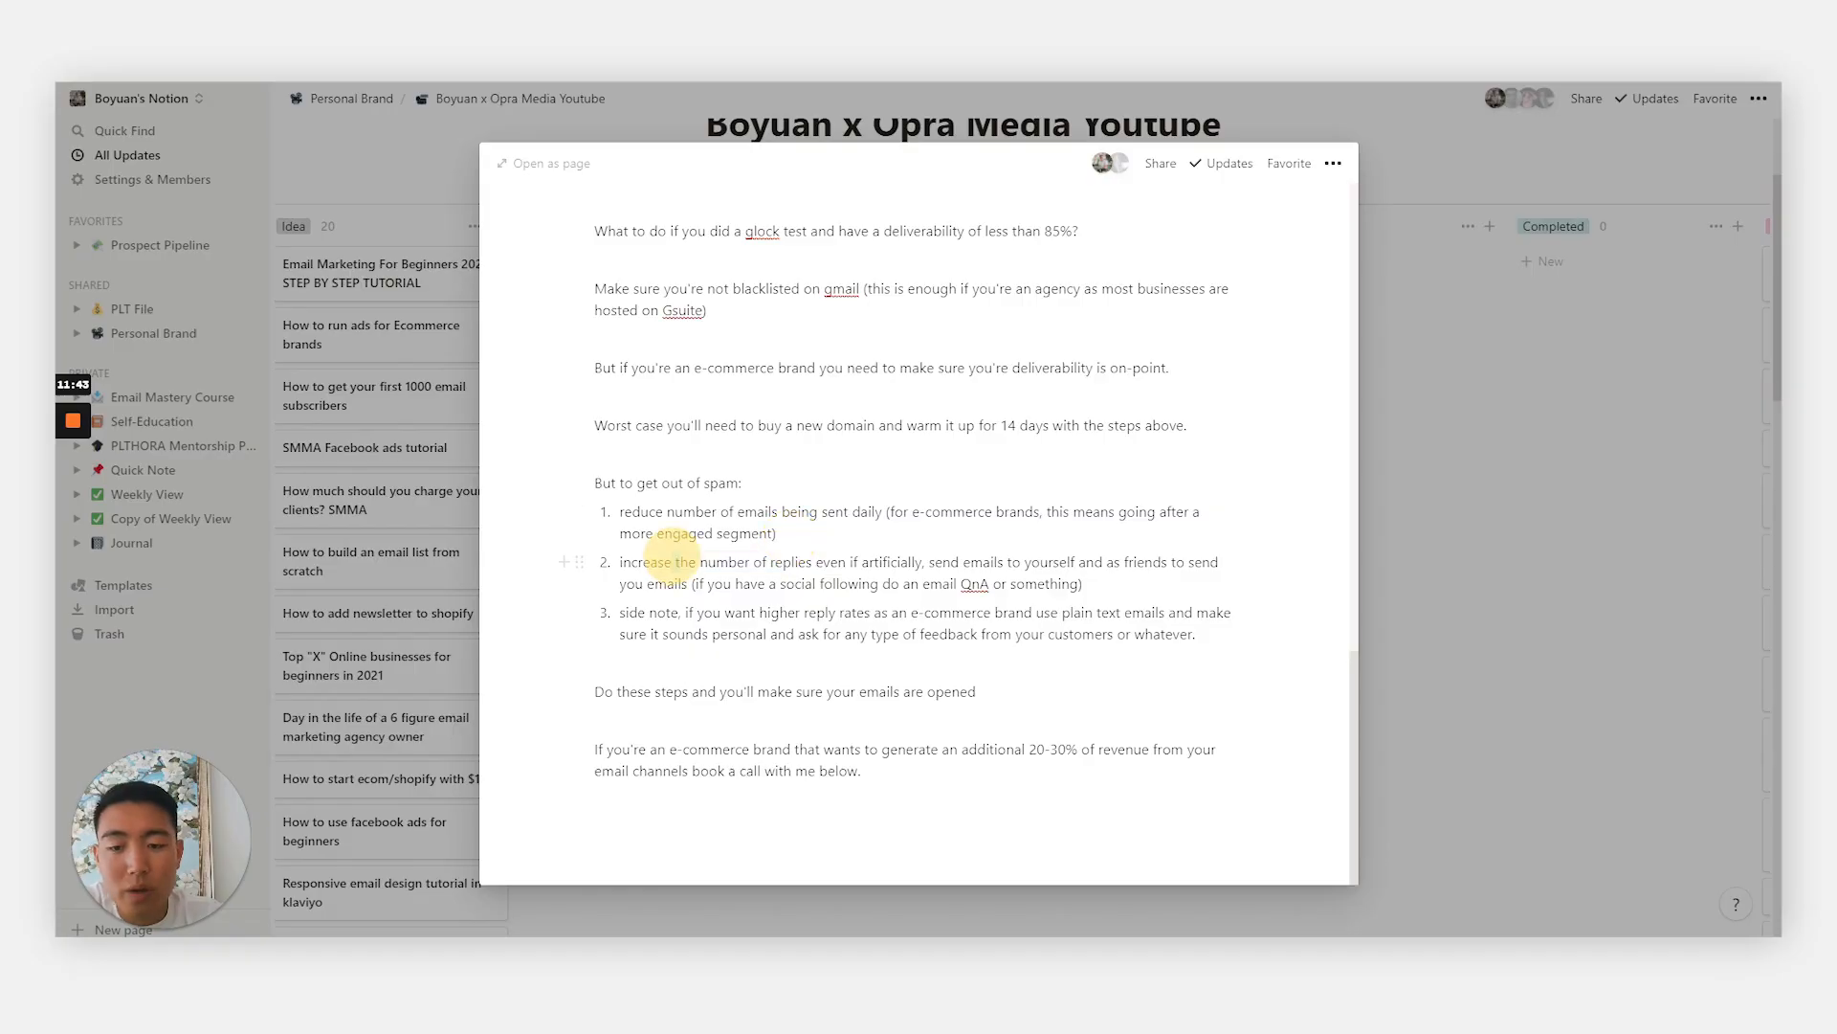
pyautogui.moveTo(674, 562); pyautogui.dragTo(797, 561)
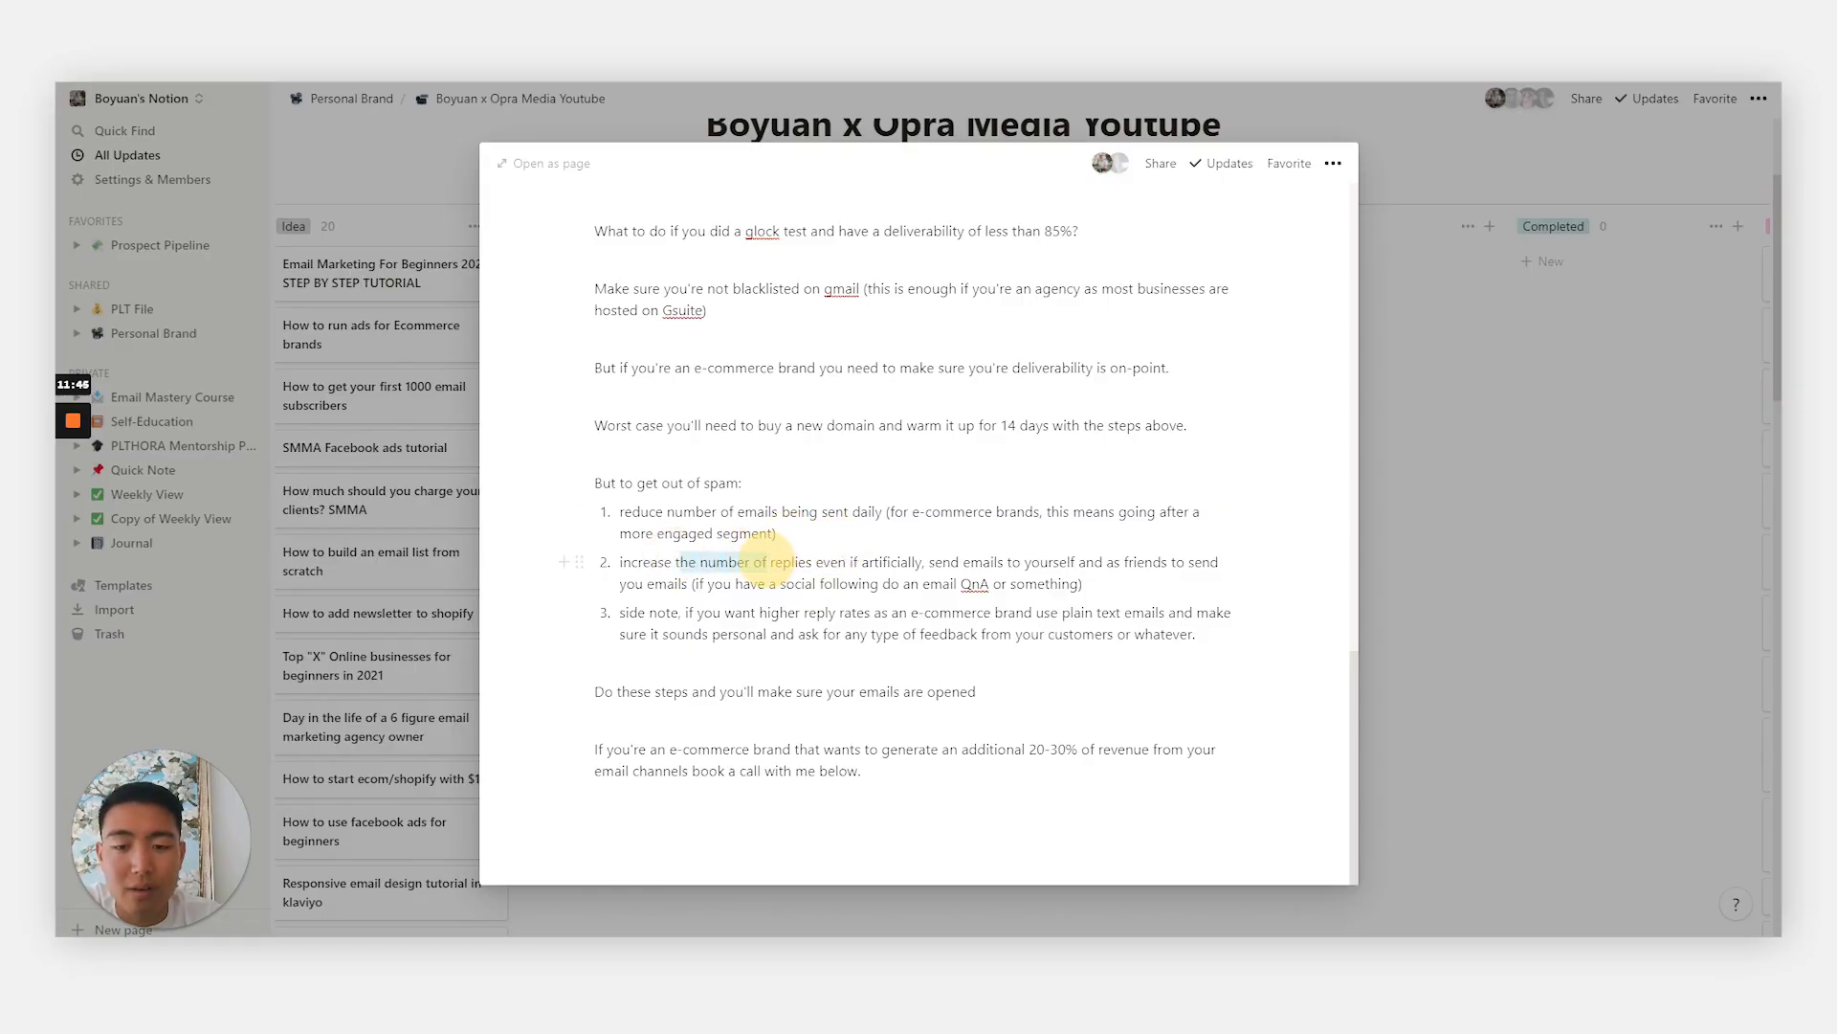